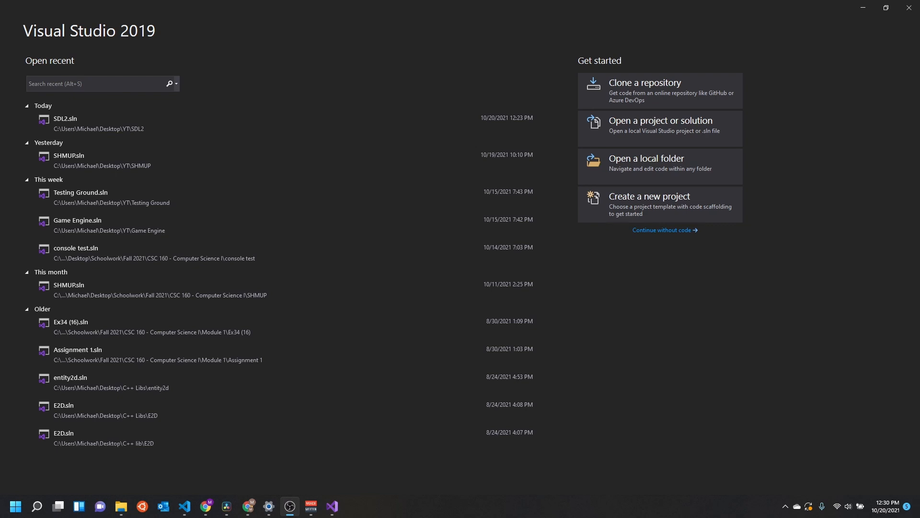
mouse_move(750, 209)
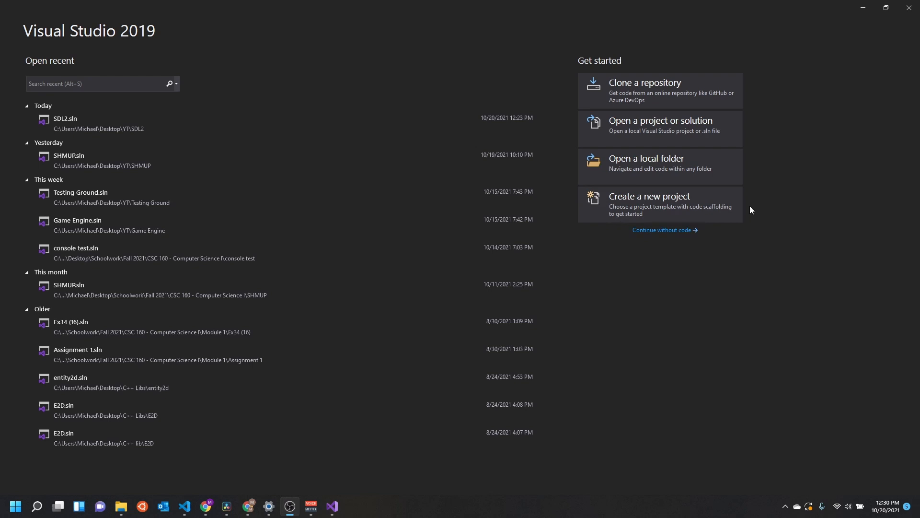
mouse_move(688, 210)
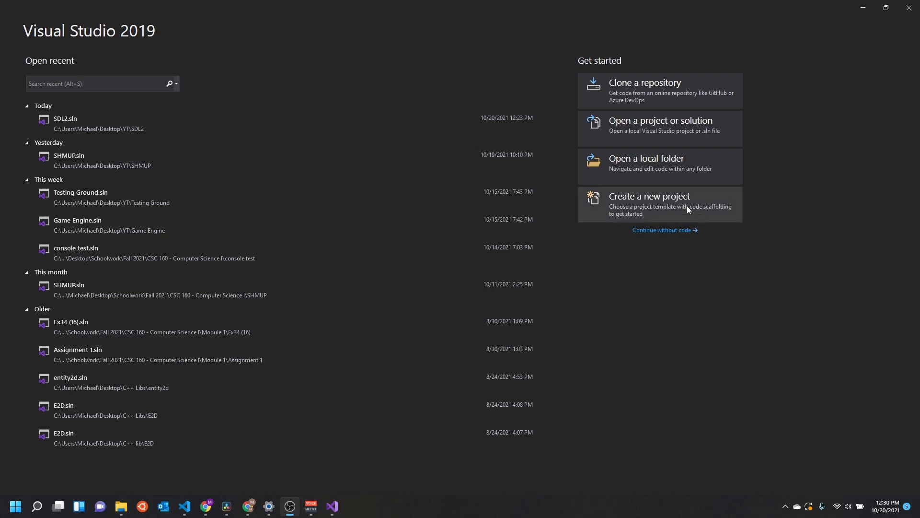
Create an empty C++ project named 'VS Setup' in the Desktop\YT folder.
left_click(649, 196)
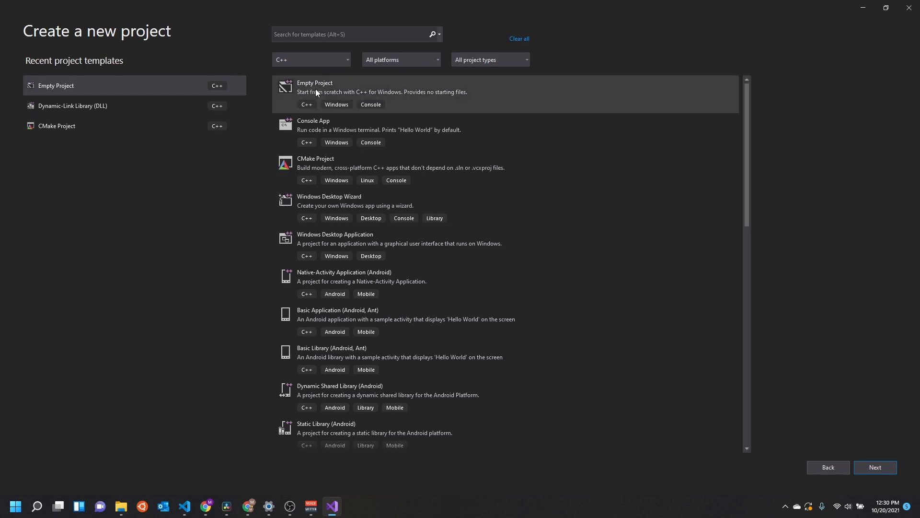
left_click(873, 467)
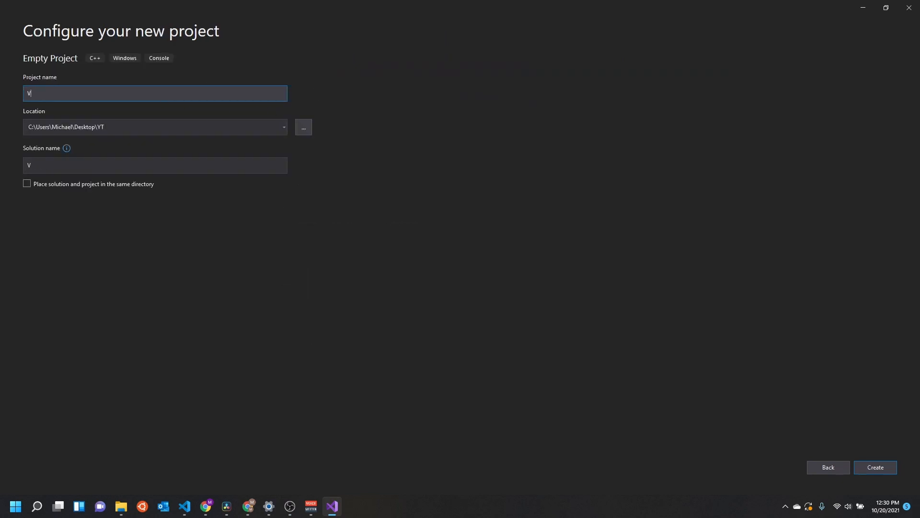
type("S Setup")
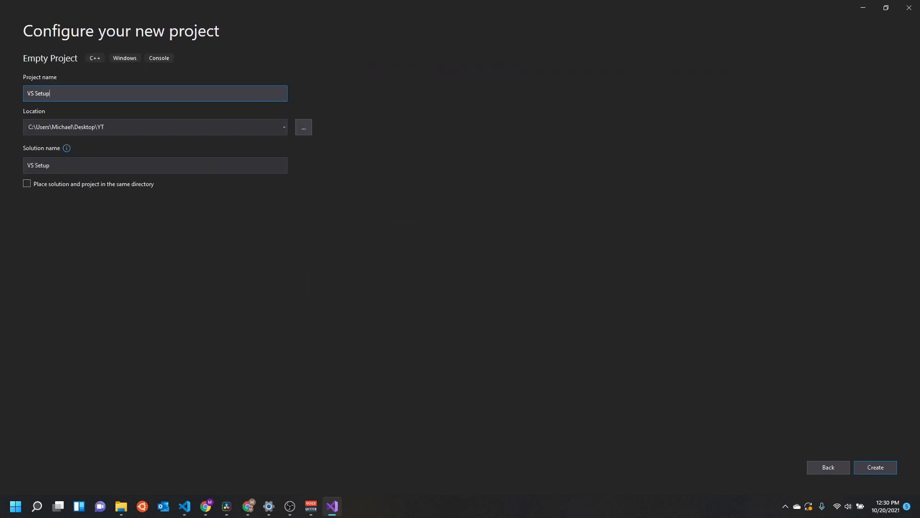
mouse_move(129, 205)
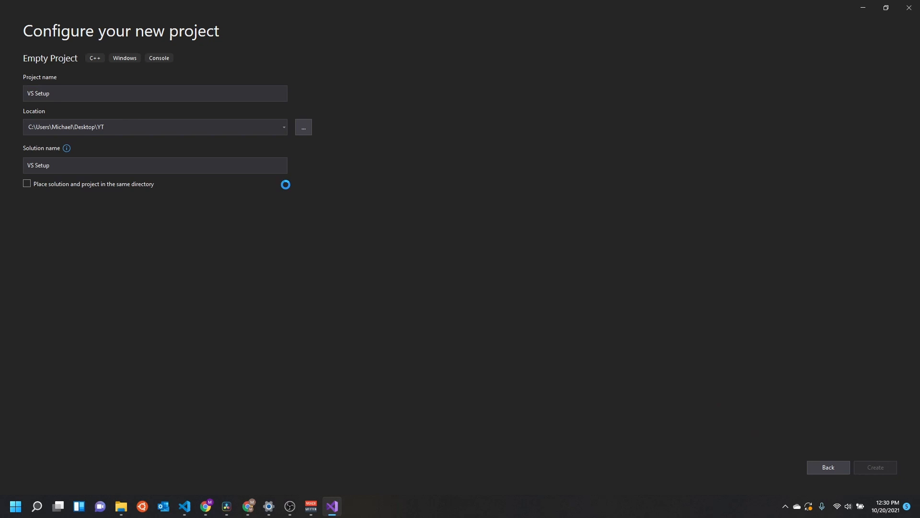
Browse to C:\C++ Libs\SDL2\SDL2-2.0.14\include and select all the SDL2 headers.
left_click(875, 467)
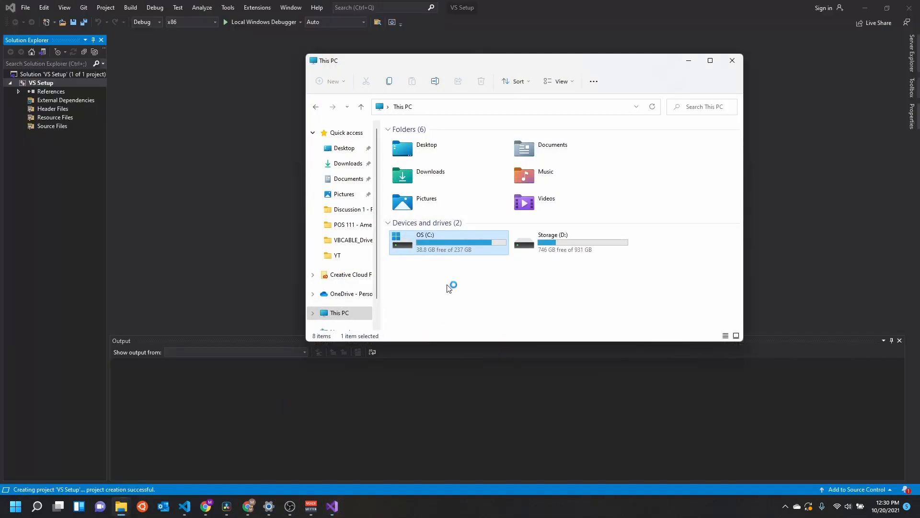
double_click(449, 242)
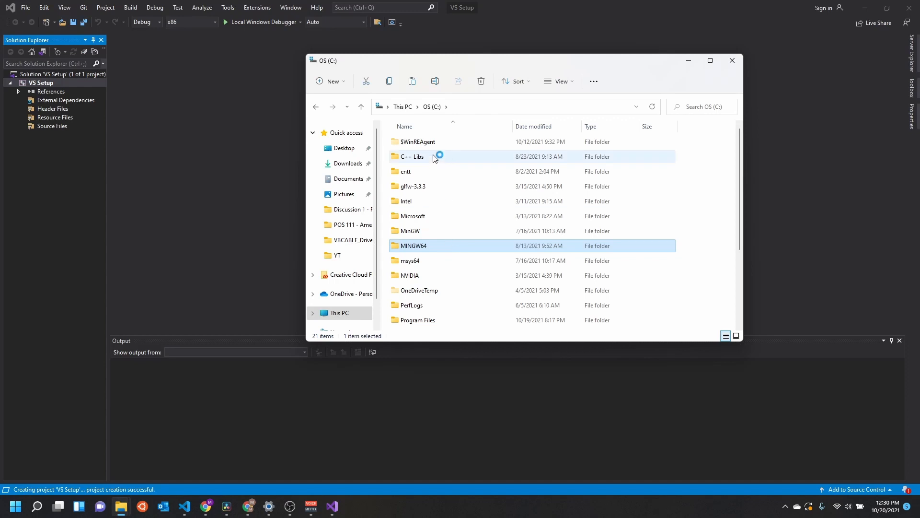
double_click(411, 156)
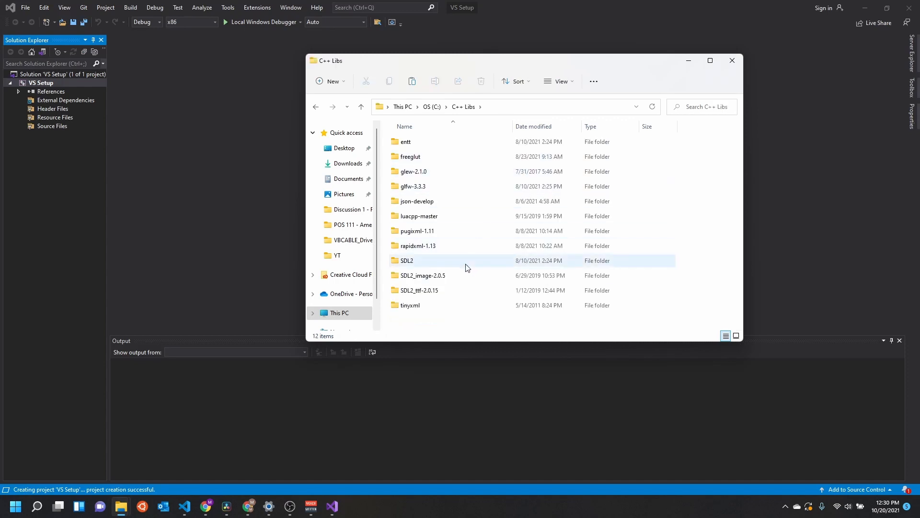
double_click(406, 260)
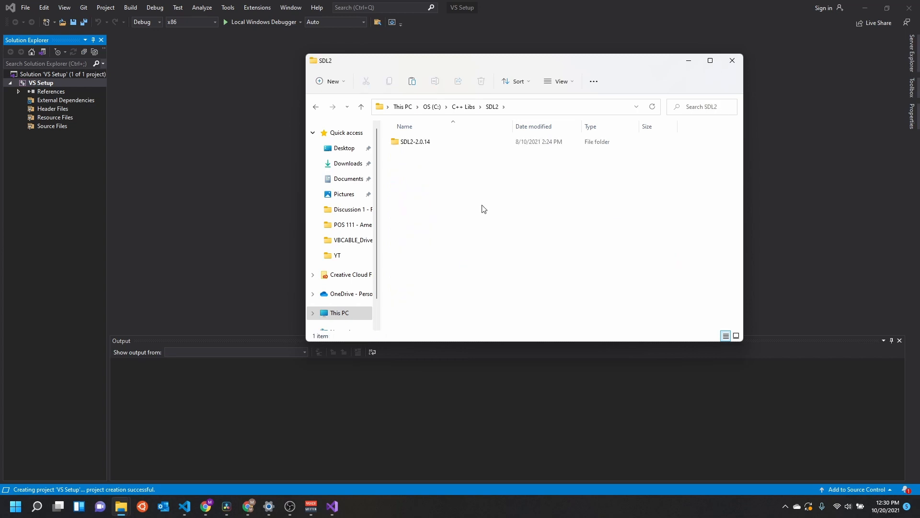
left_click(414, 141)
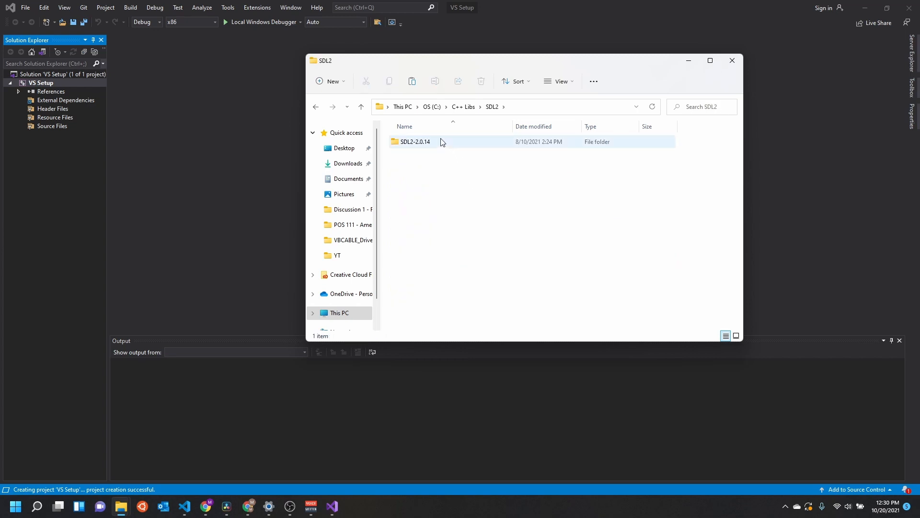
double_click(414, 142)
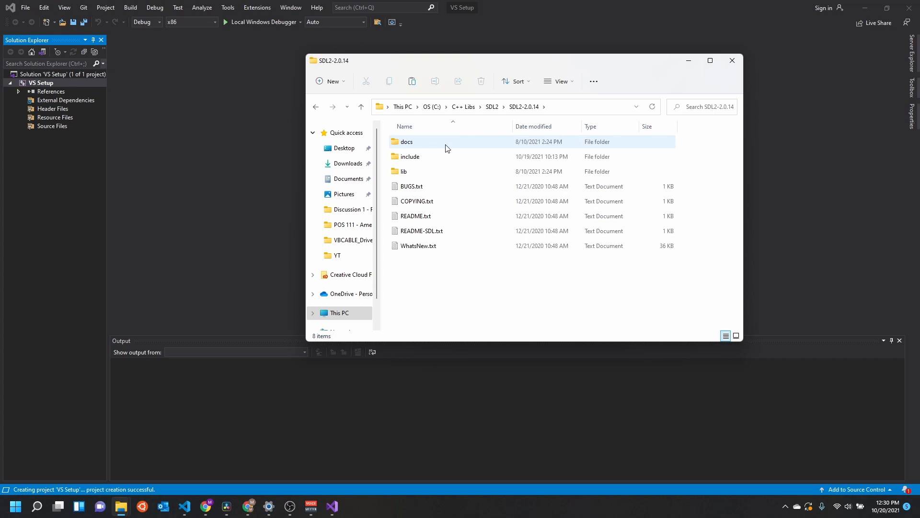
left_click(409, 157)
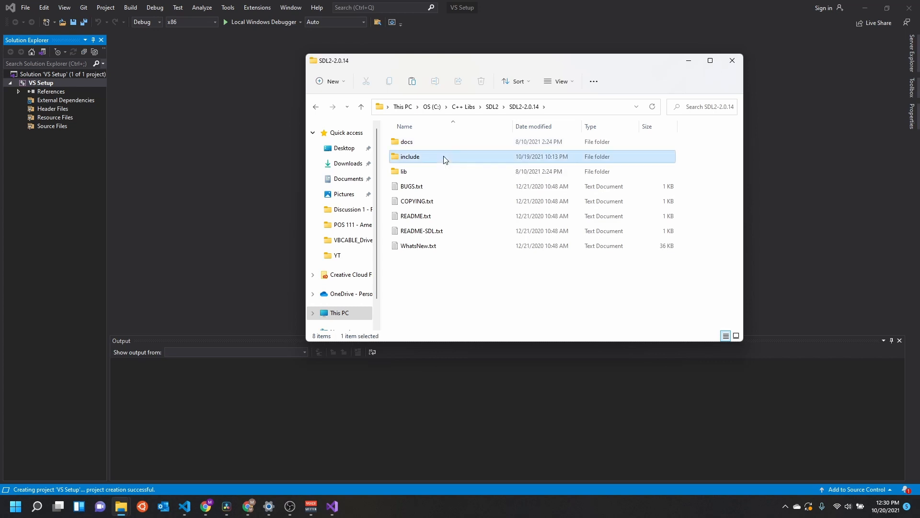
double_click(410, 157)
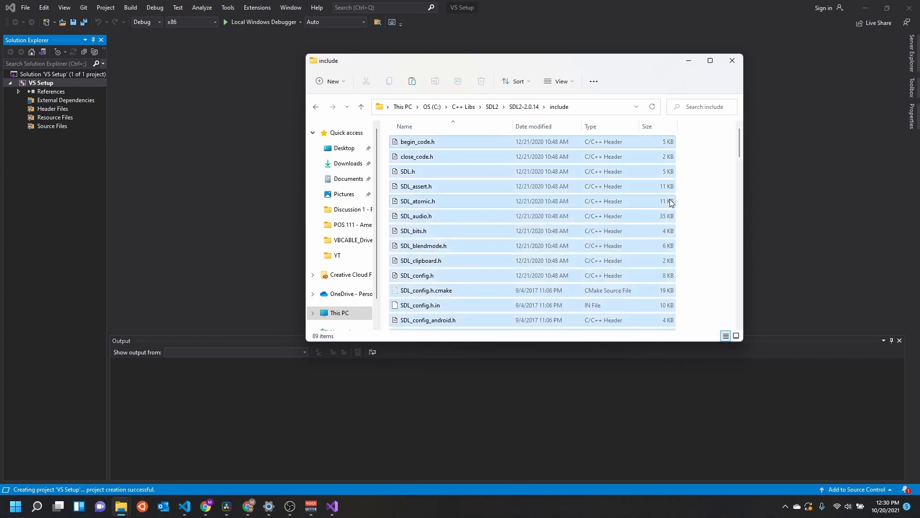
key("ctrl+a")
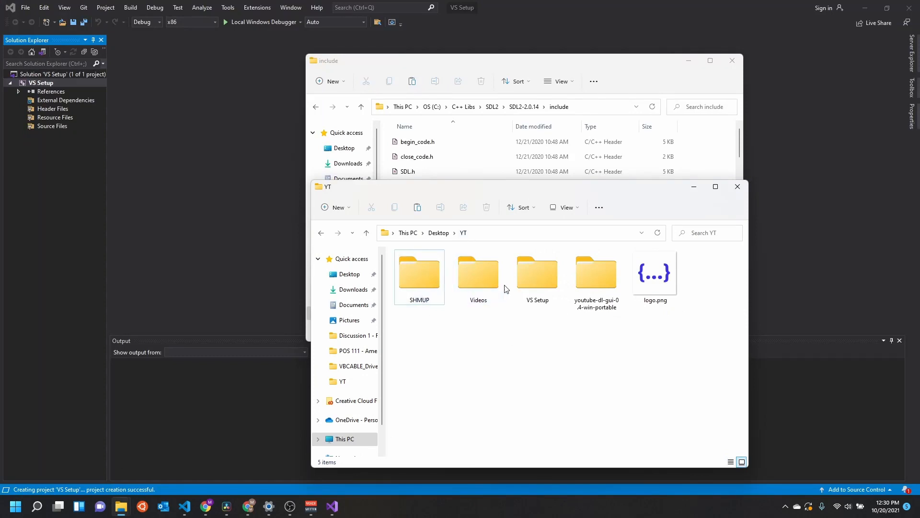
In the VS Setup folder, create an include folder with an SDL2 subfolder and open it.
left_click(536, 272)
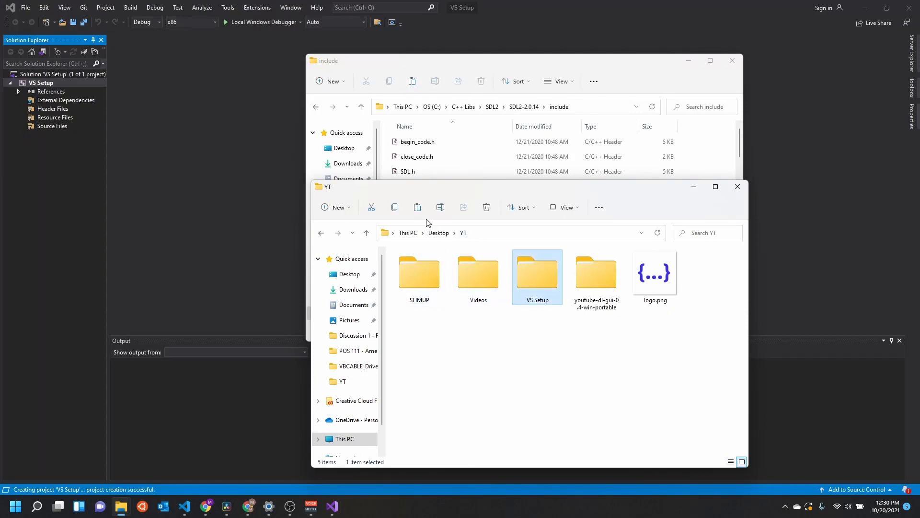
double_click(536, 271)
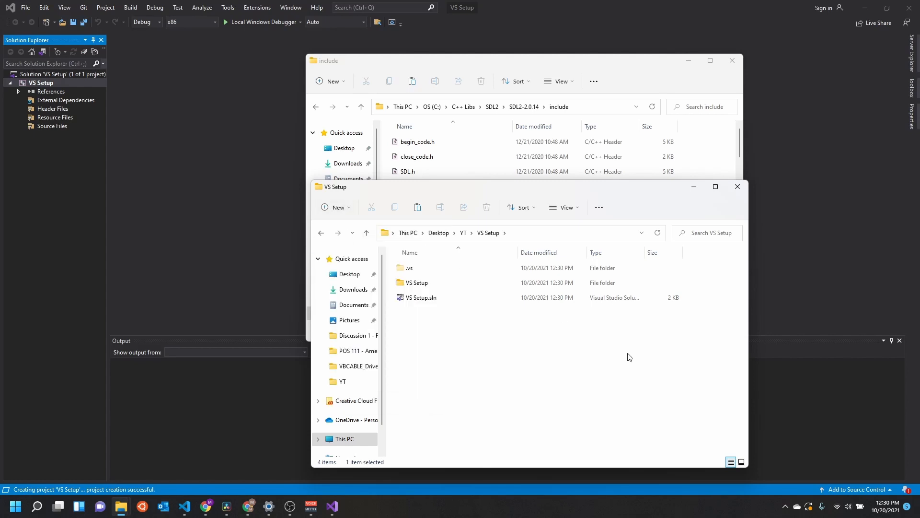
left_click(332, 207)
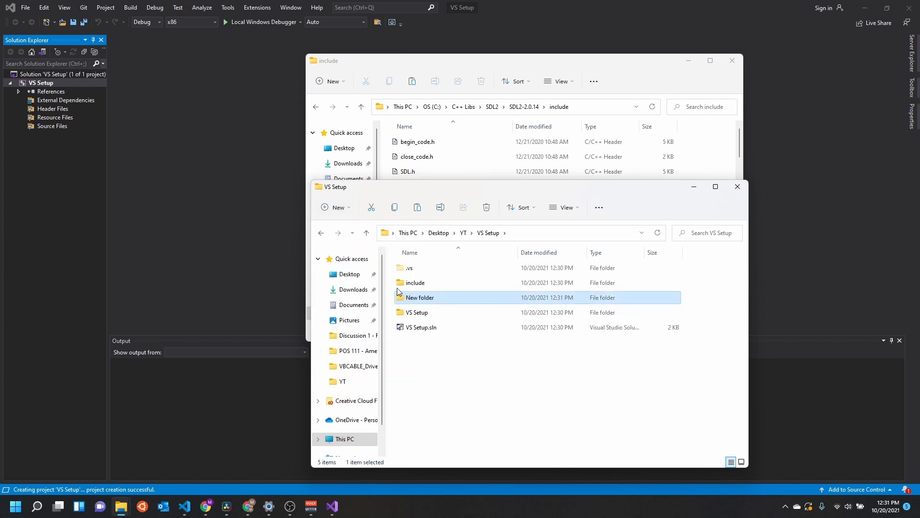
double_click(415, 282)
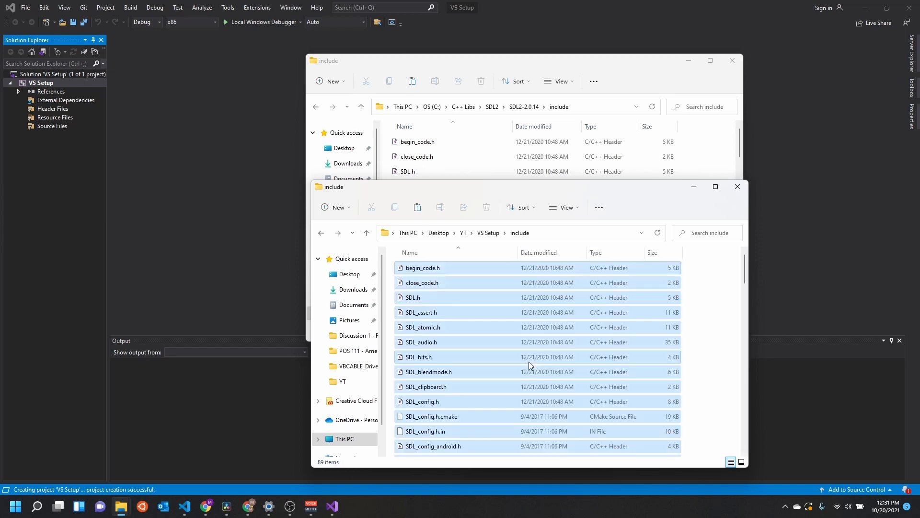
key("ctrl+a")
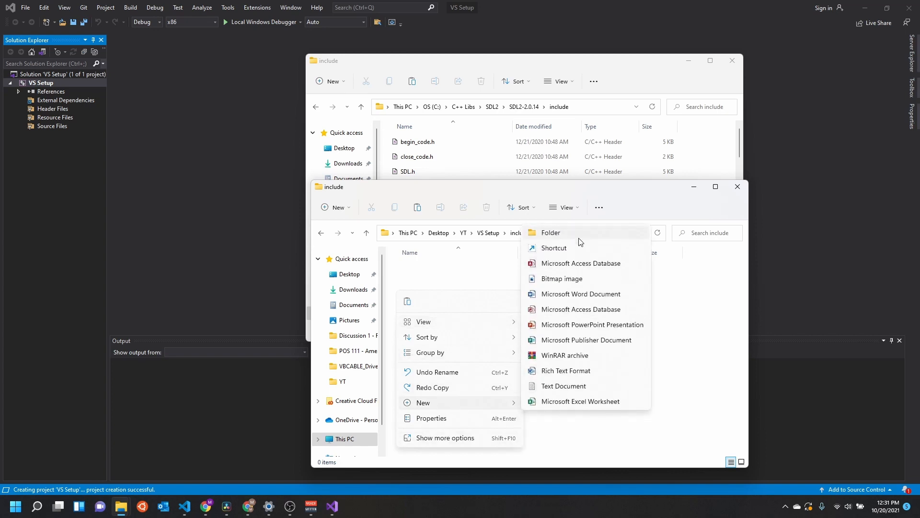
left_click(550, 233)
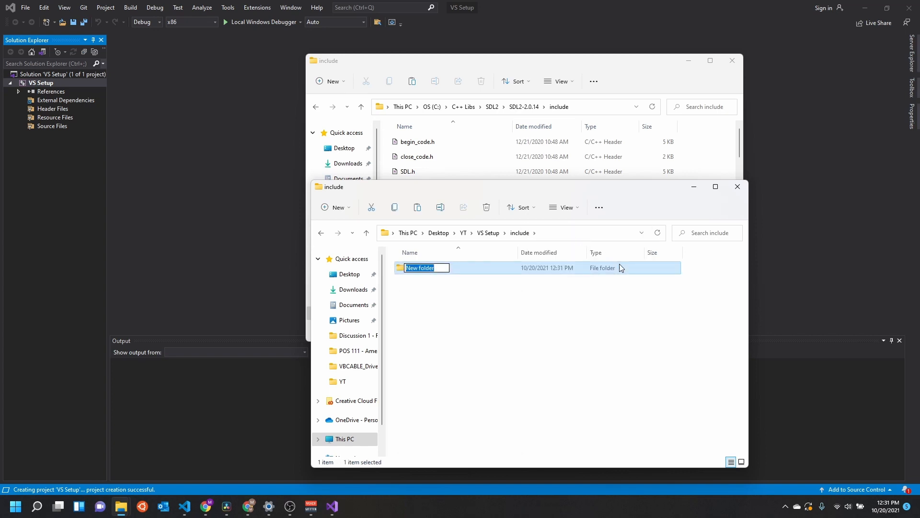
type("SDL2")
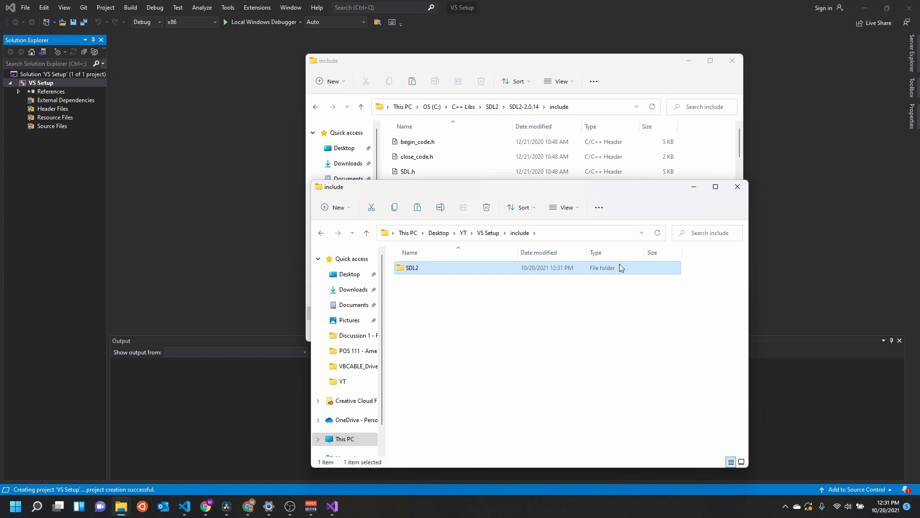
double_click(412, 267)
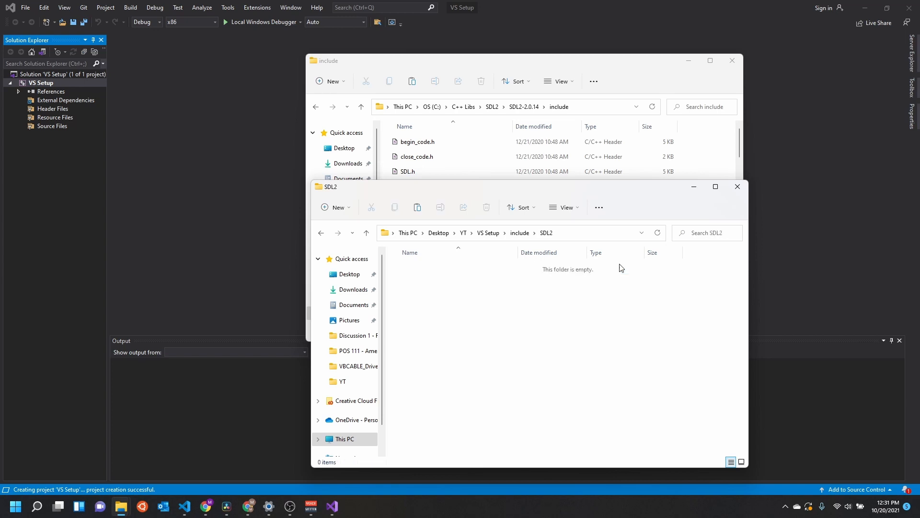
mouse_move(565, 360)
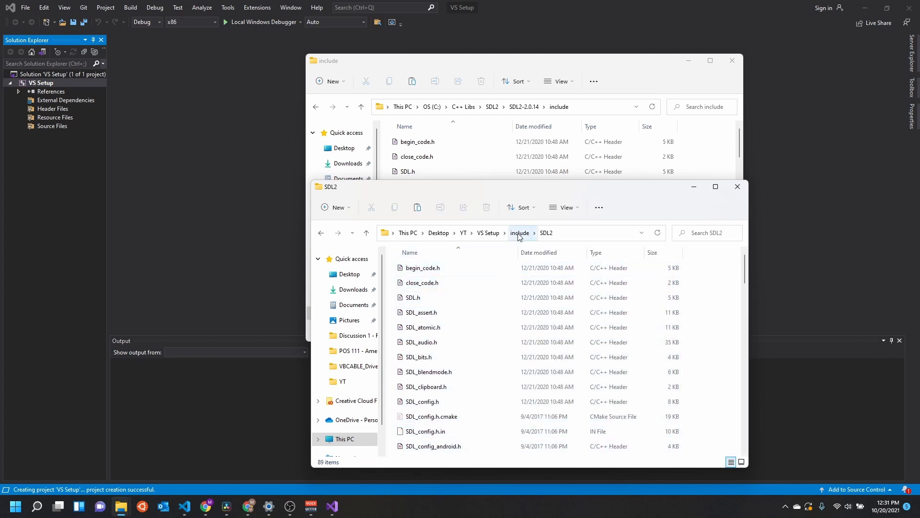
Copy SDL2's lib folder with x64 and x86 libraries into VS Setup and check include\SDL2.
left_click(488, 232)
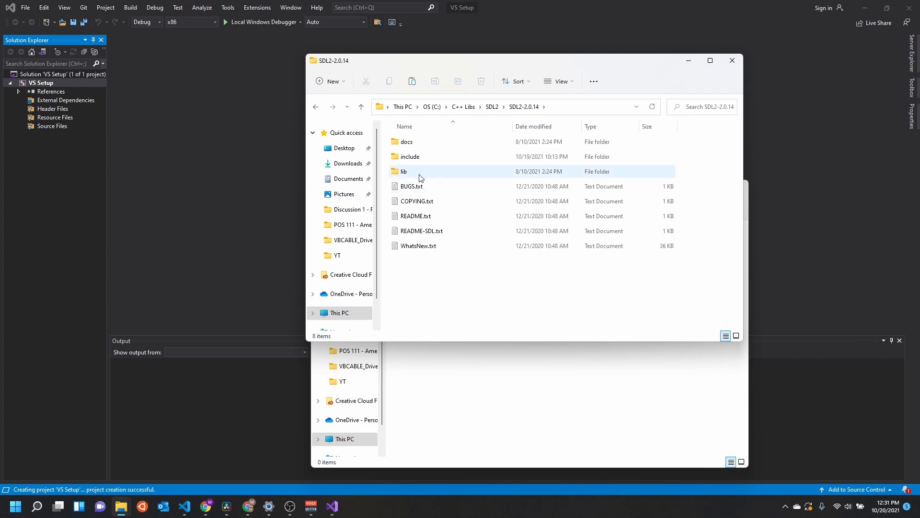
double_click(403, 172)
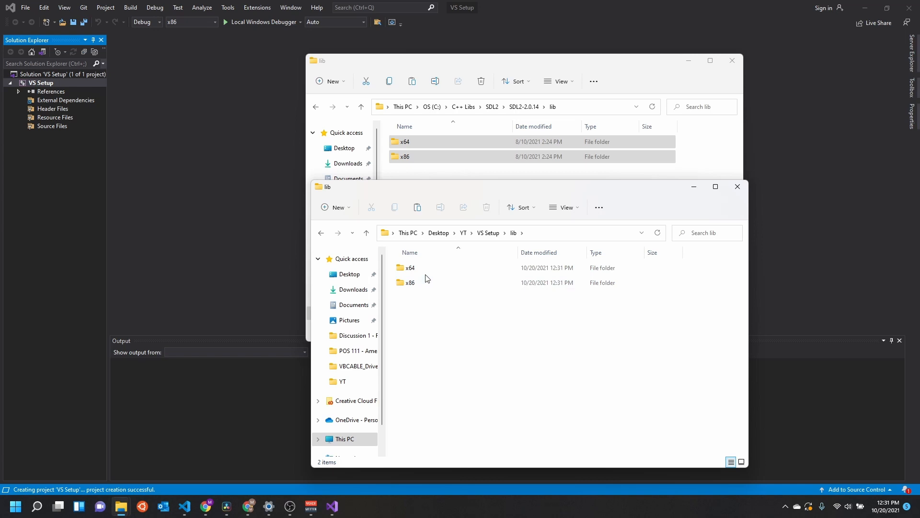
double_click(410, 267)
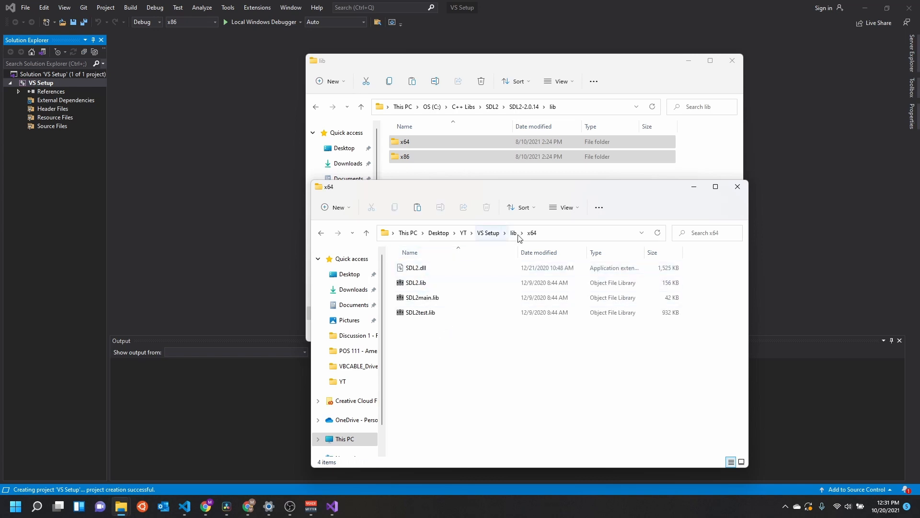
left_click(513, 232)
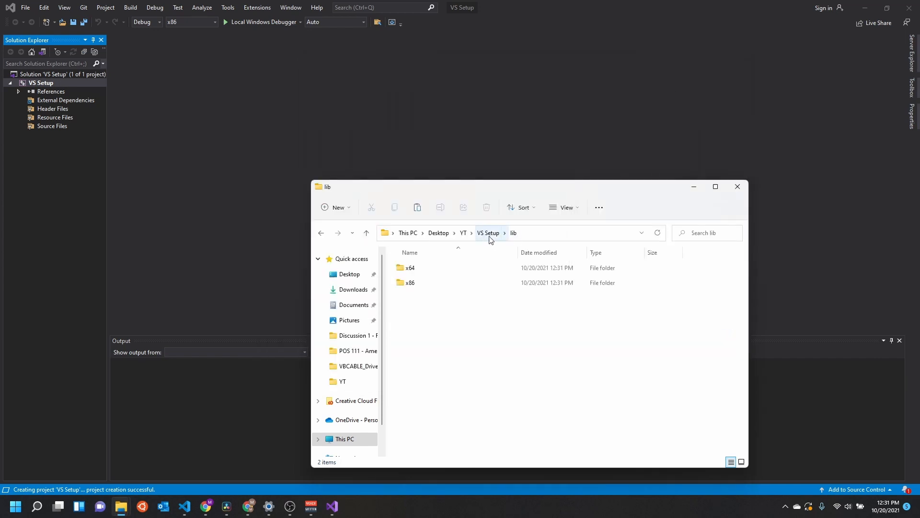
left_click(423, 268)
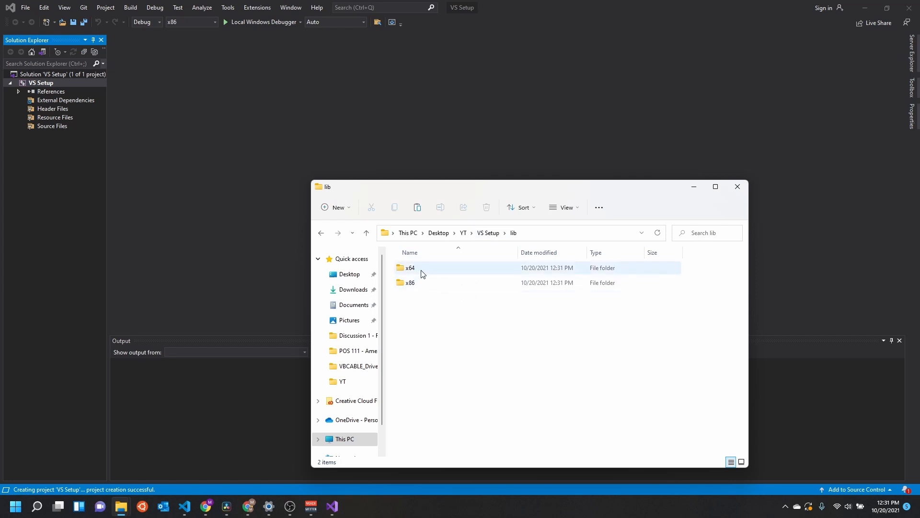
left_click(366, 233)
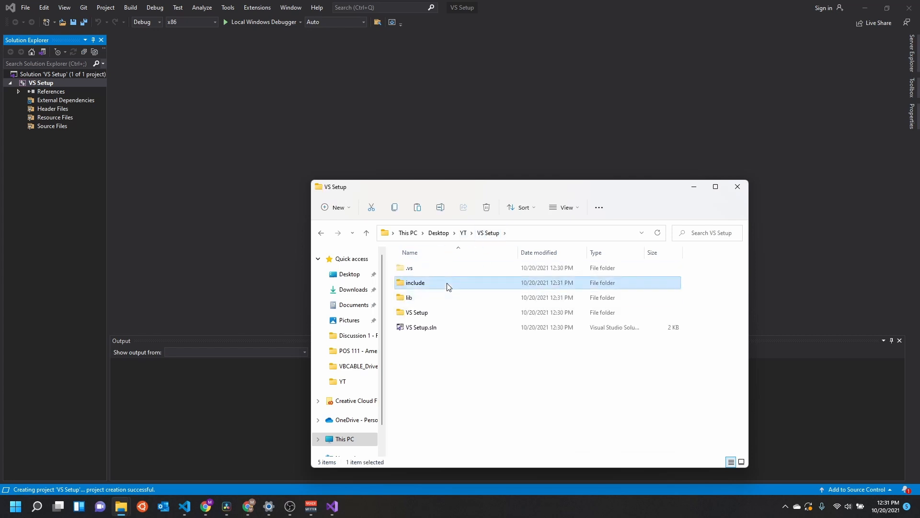
double_click(416, 283)
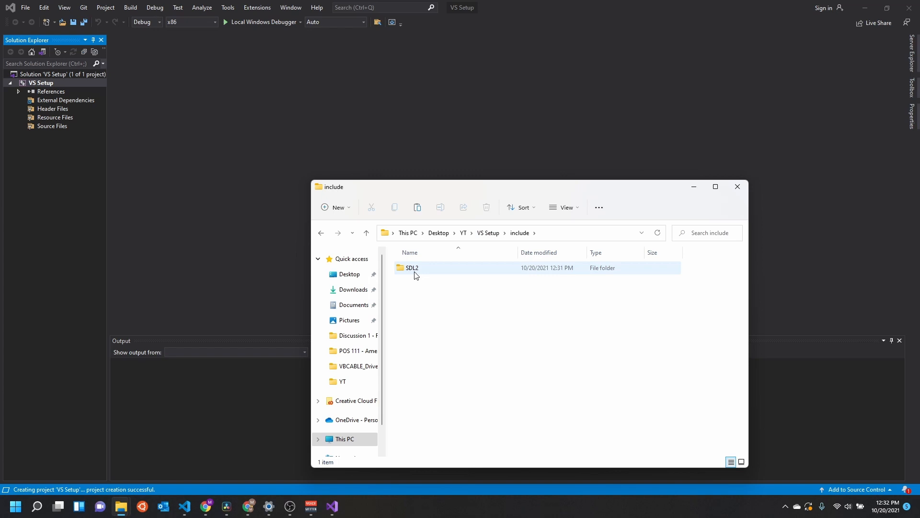
mouse_move(415, 269)
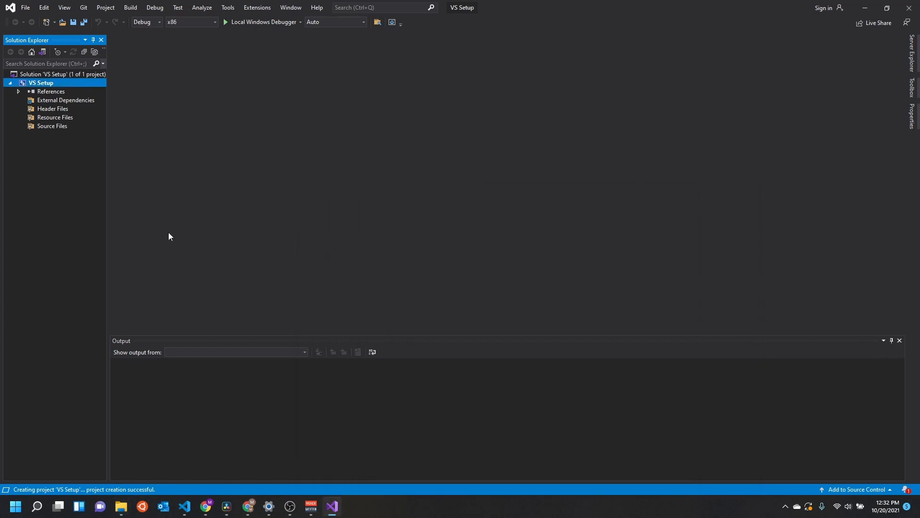
Add a new main.cpp file under Source Files.
right_click(52, 126)
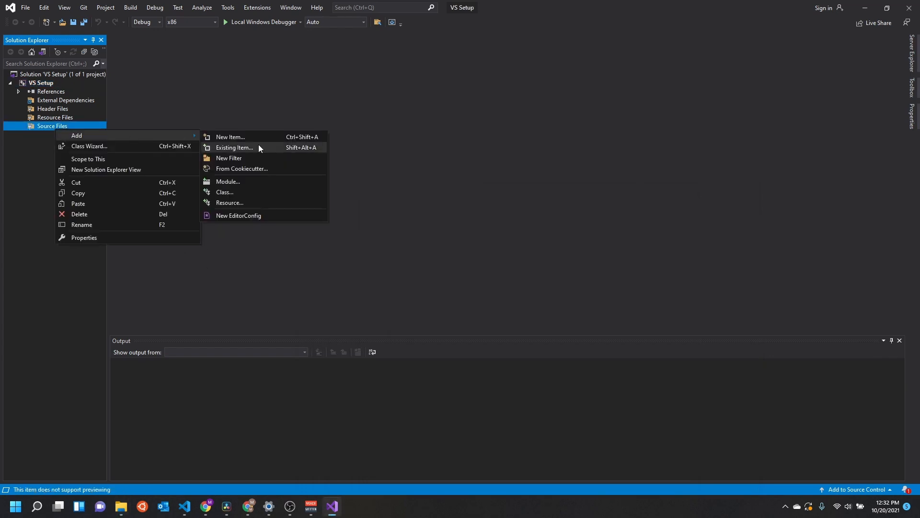
left_click(230, 137)
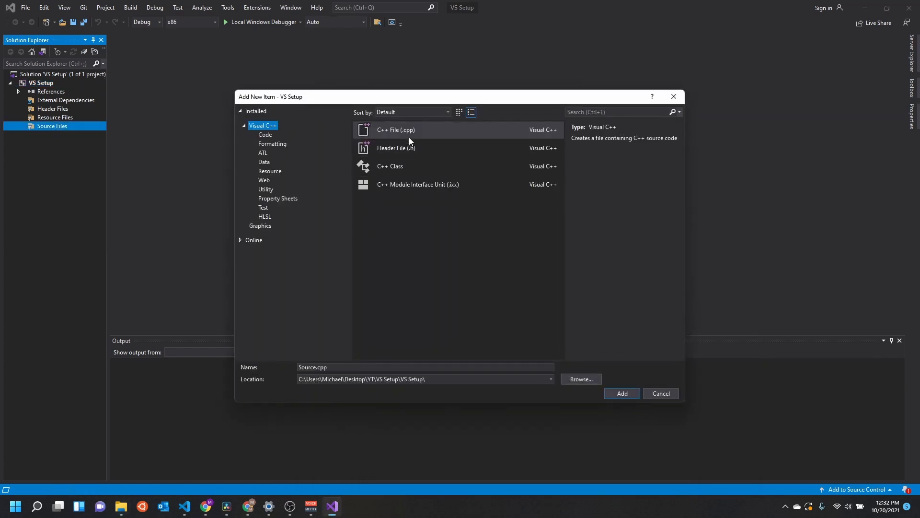
type("ma")
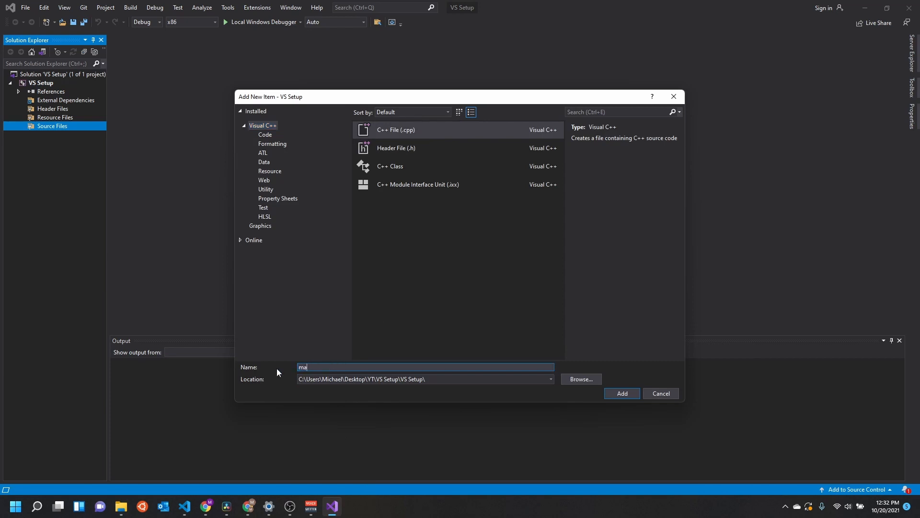
left_click(622, 393)
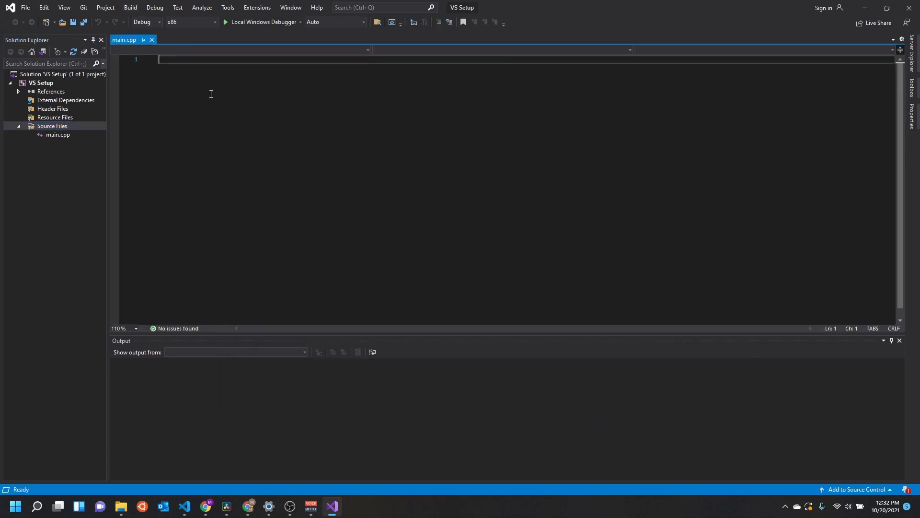
Write int main(int argc, char* argv[]) returning 0 in main.cpp.
type("inct")
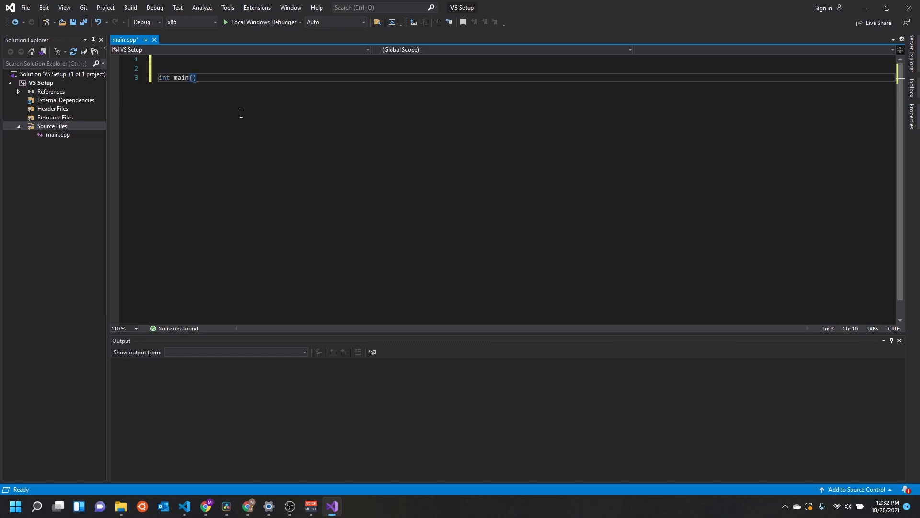
type("int argc")
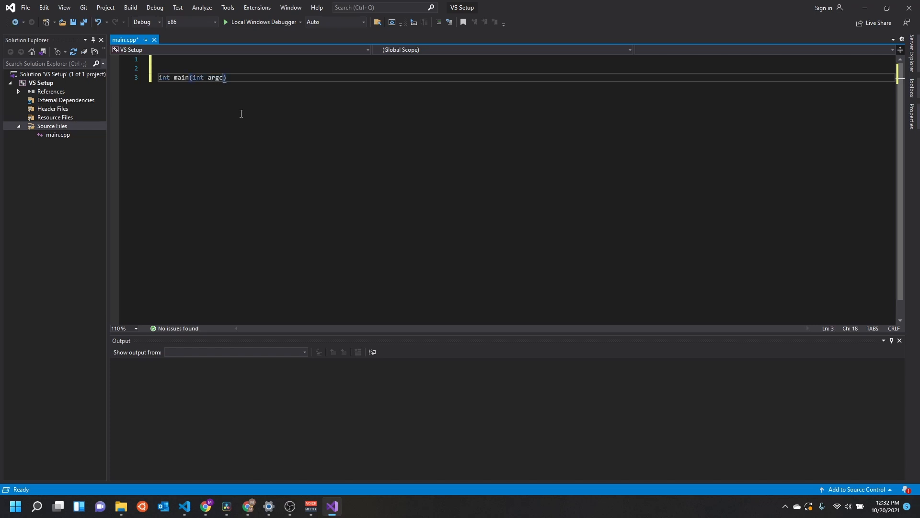
type(", char* arg")
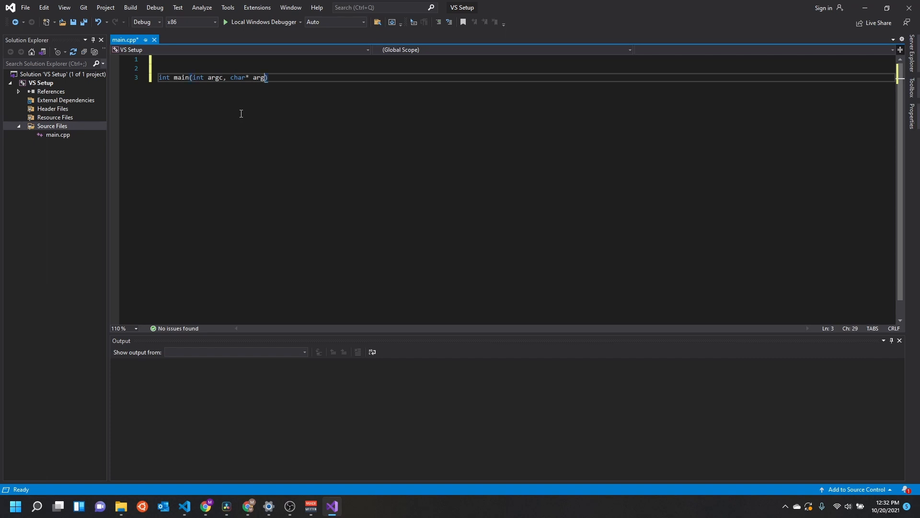
type("v[]) {")
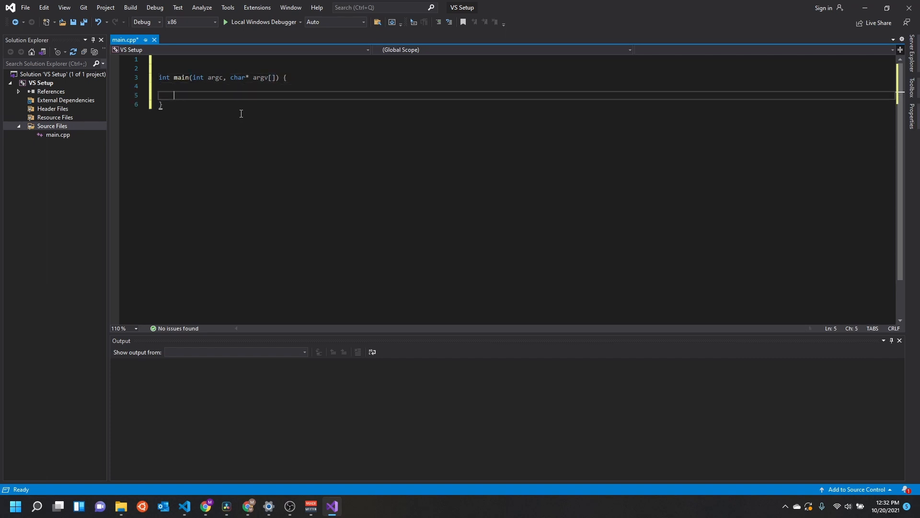
type("return 0;")
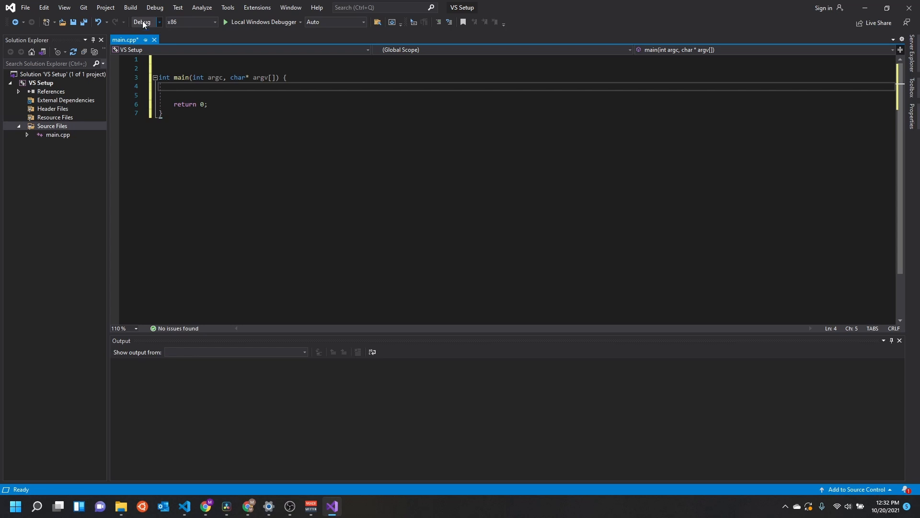
Switch the build platform to x64 and set the C++ Language Standard to ISO C++17.
left_click(141, 21)
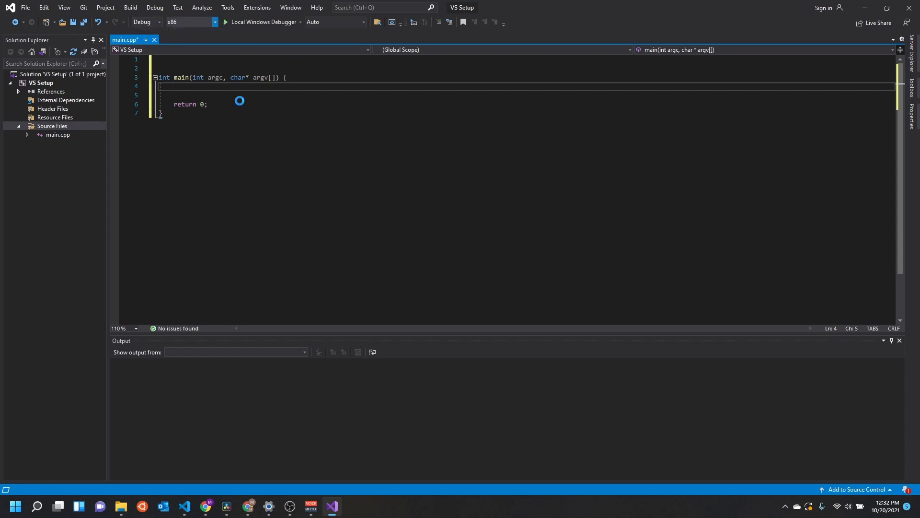
left_click(189, 21)
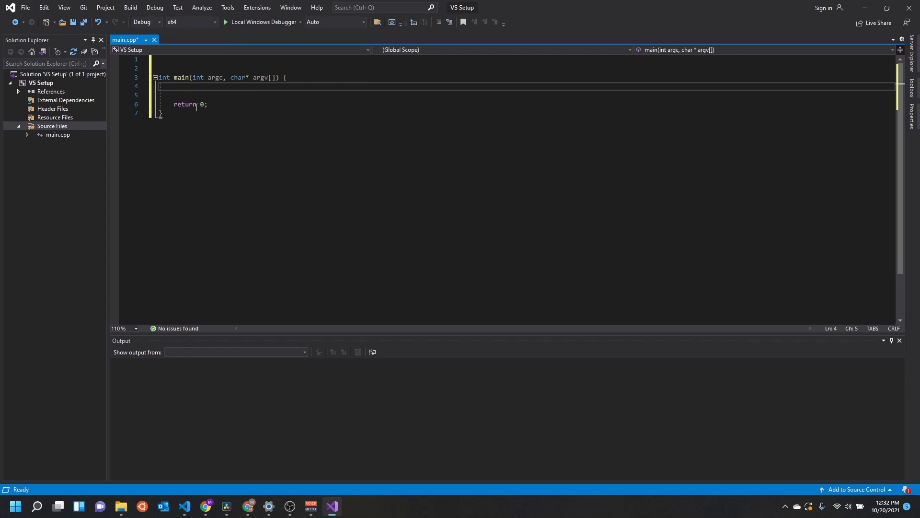
right_click(39, 82)
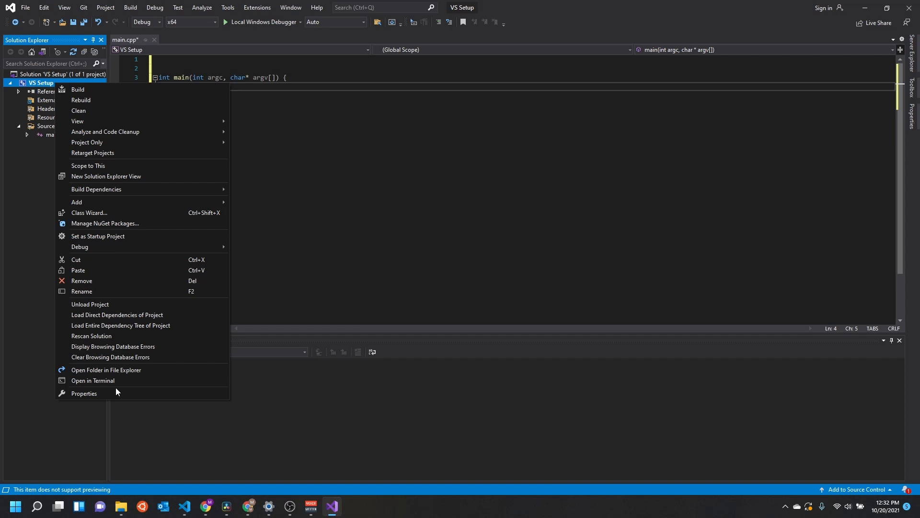
left_click(84, 393)
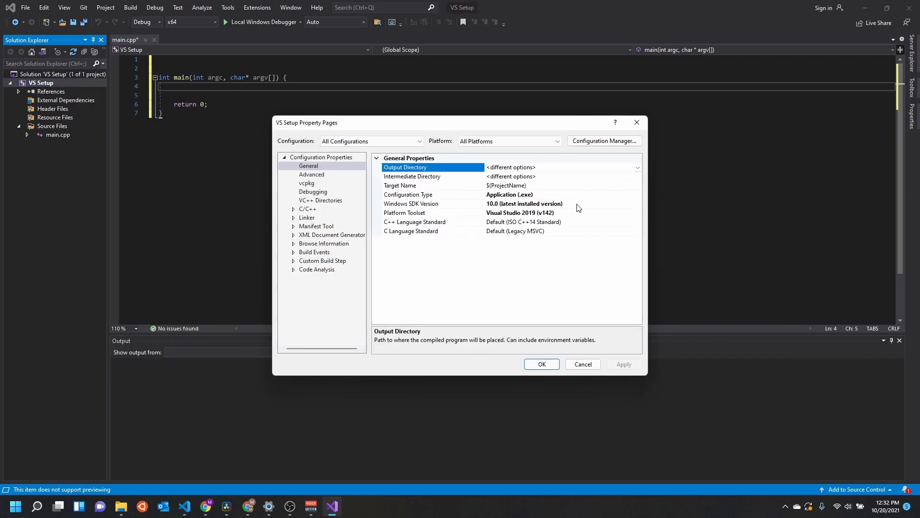
left_click(414, 222)
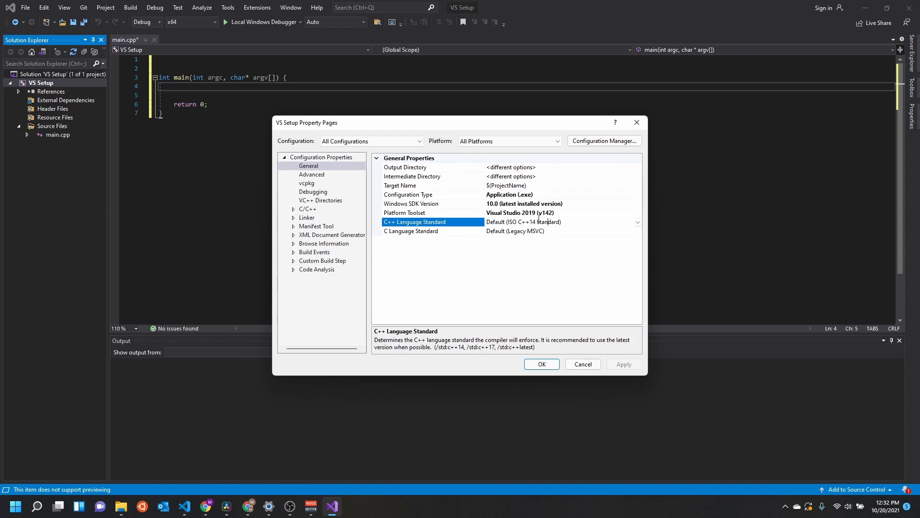
left_click(636, 222)
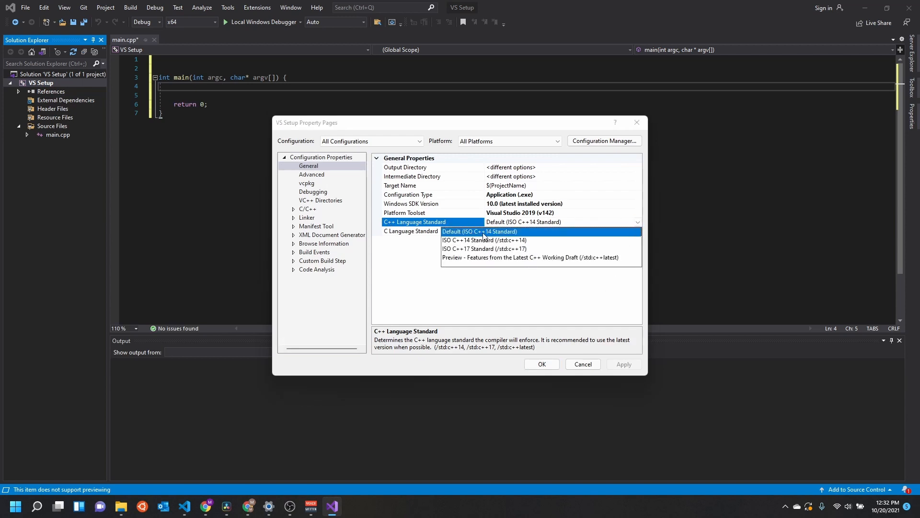
left_click(483, 248)
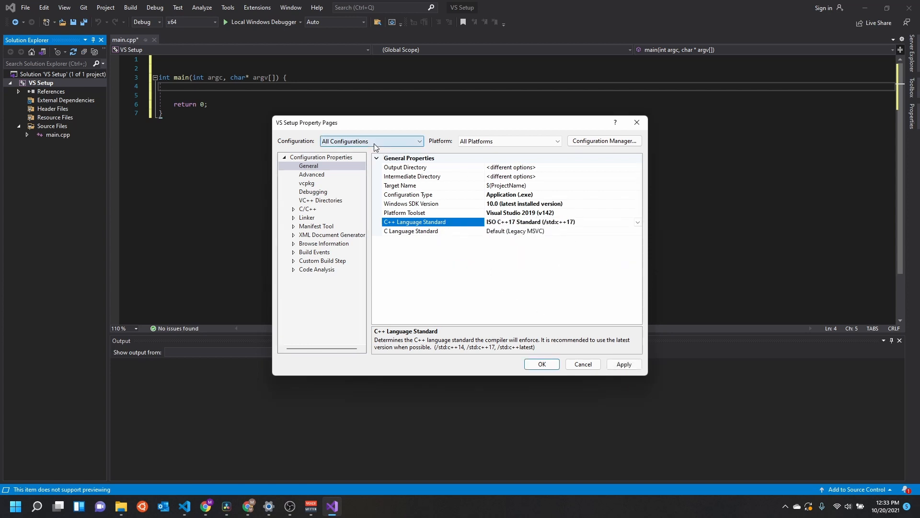
Apply the properties to all configurations and all platforms, then view VC++ Directories.
left_click(371, 141)
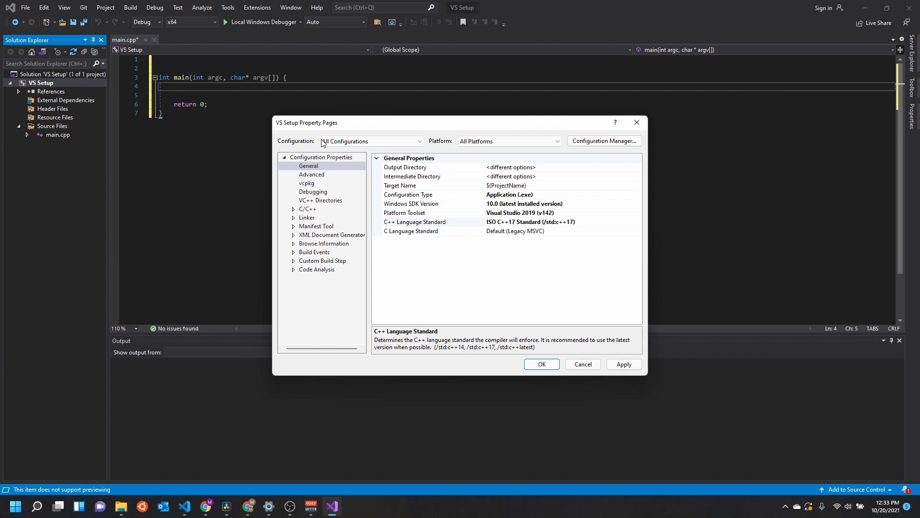
left_click(508, 141)
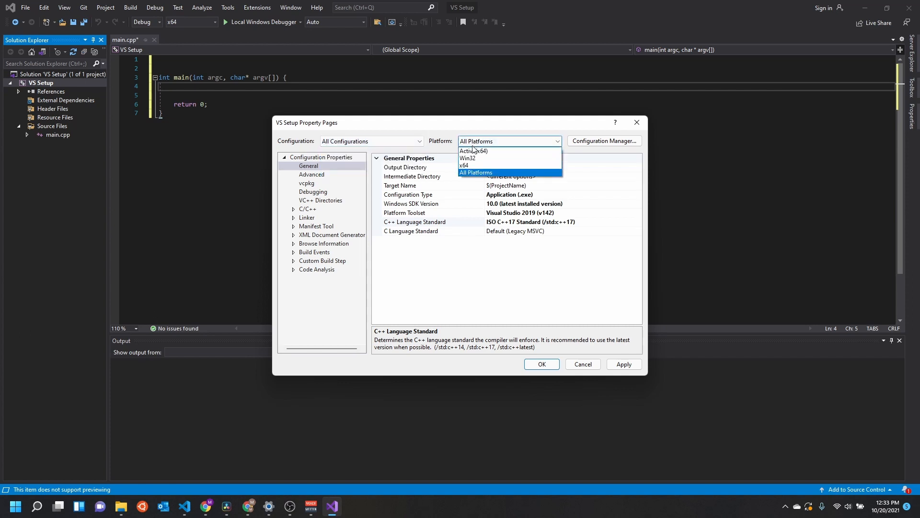
left_click(476, 172)
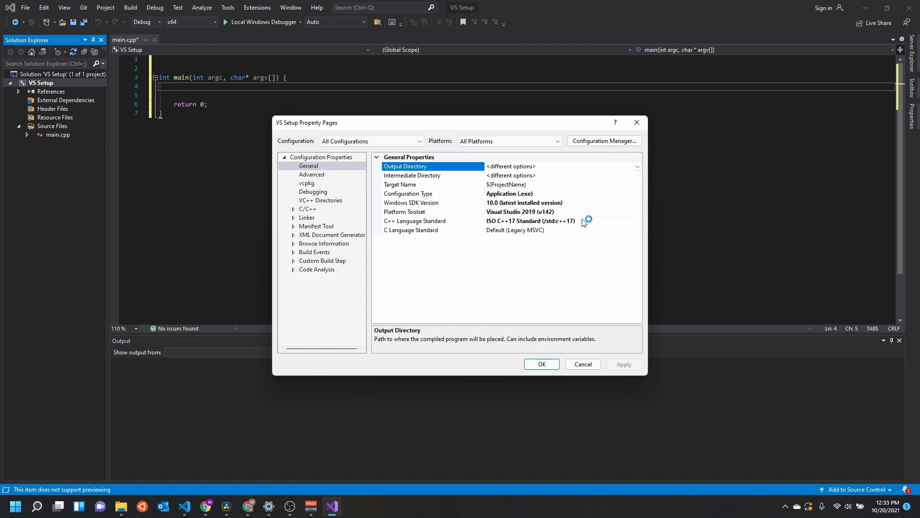
left_click(320, 201)
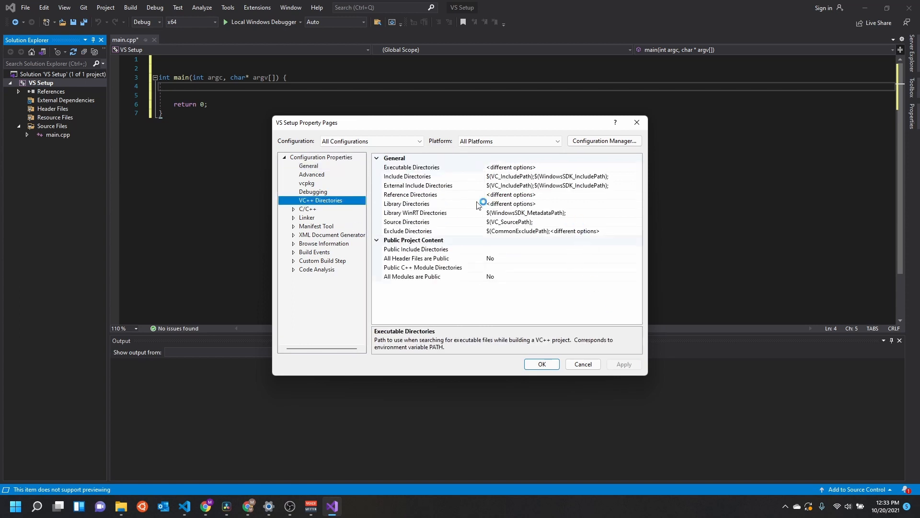
Add $(SolutionDir)include as a new entry in Include Directories.
left_click(407, 176)
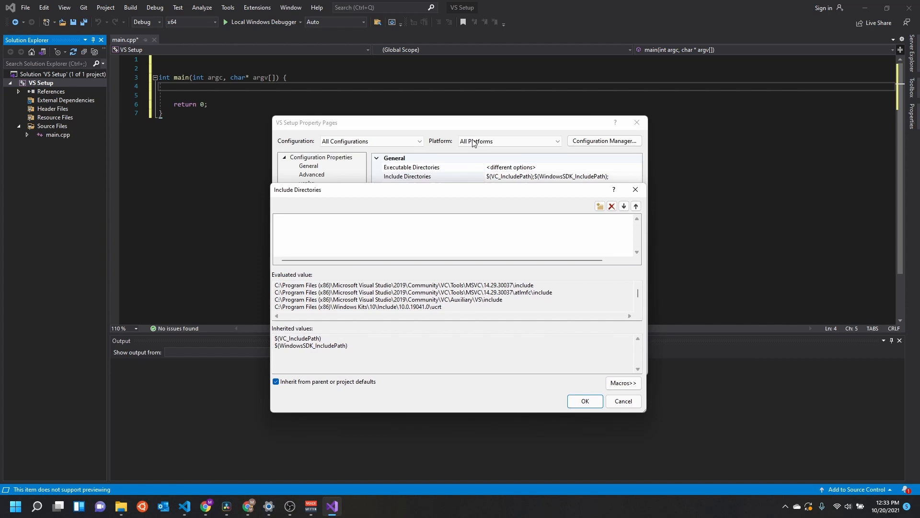
left_click(452, 217)
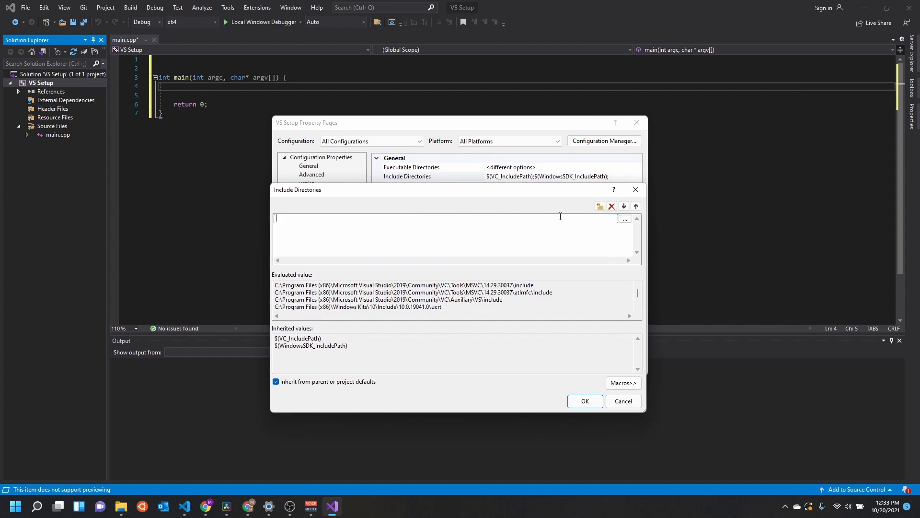
type("$(SolutionDir")
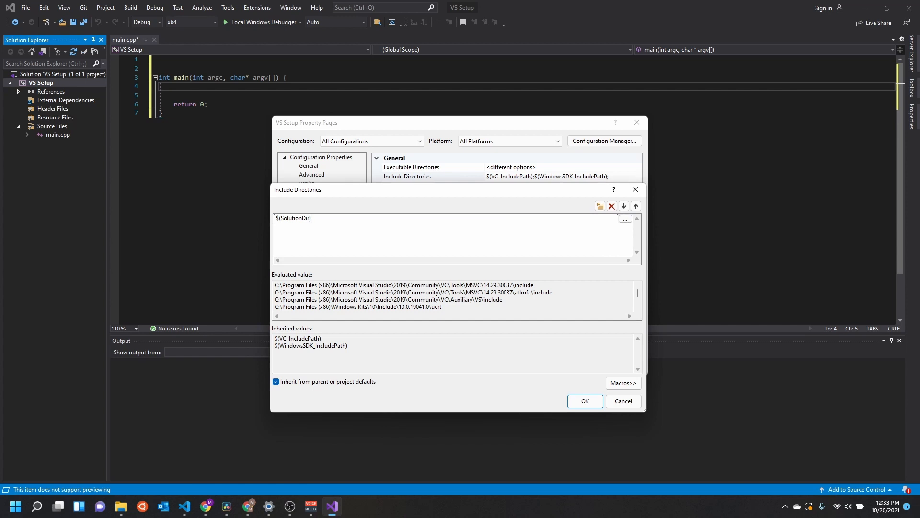
type("include")
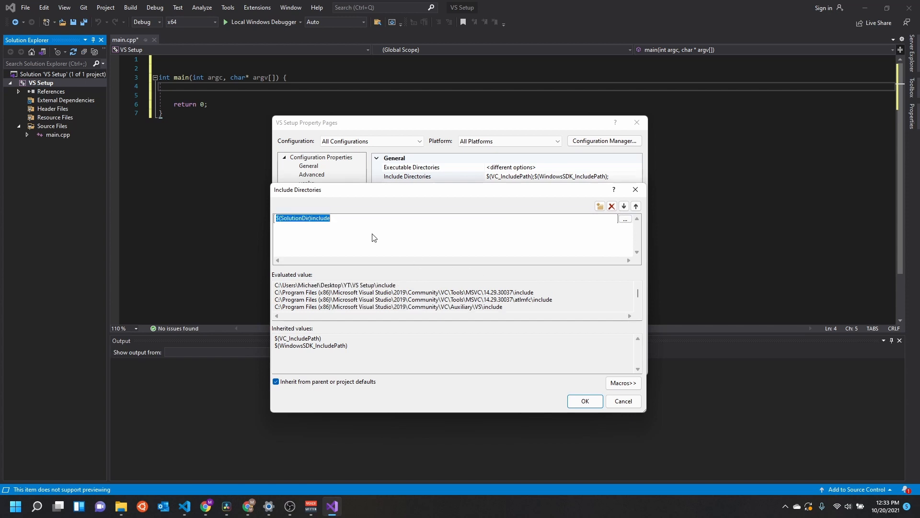
mouse_move(585, 400)
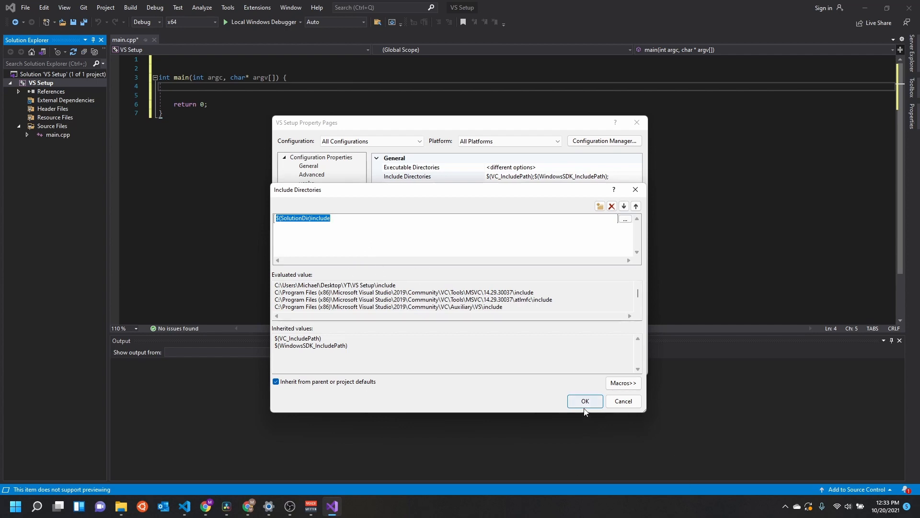
left_click(585, 401)
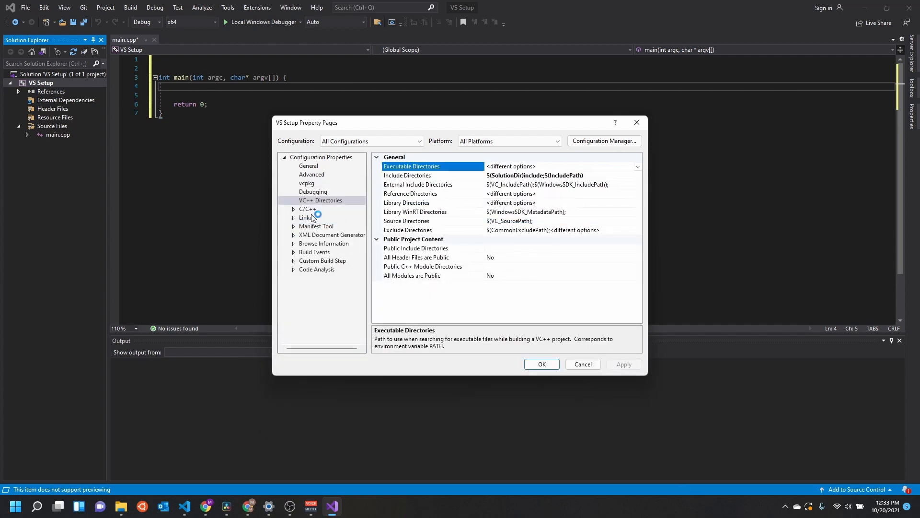
Add $(SolutionDir)include to C/C++ General Additional Include Directories.
left_click(308, 208)
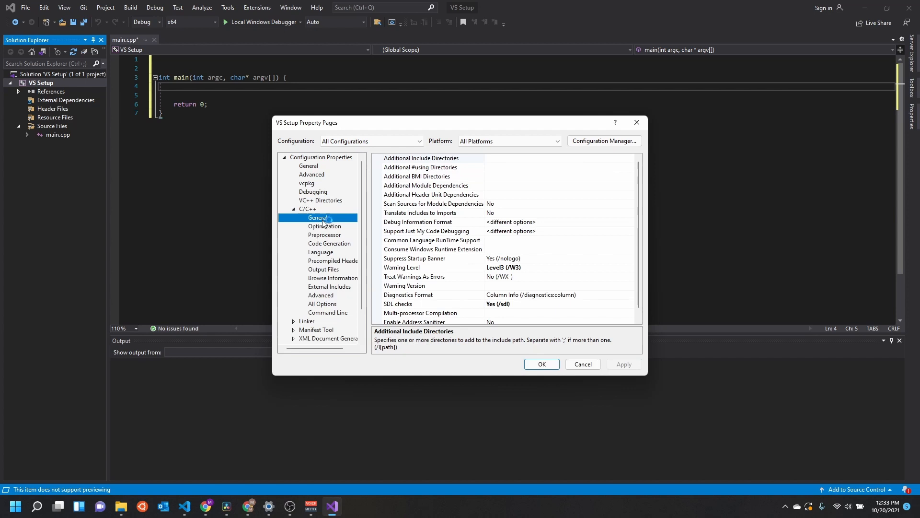
left_click(421, 158)
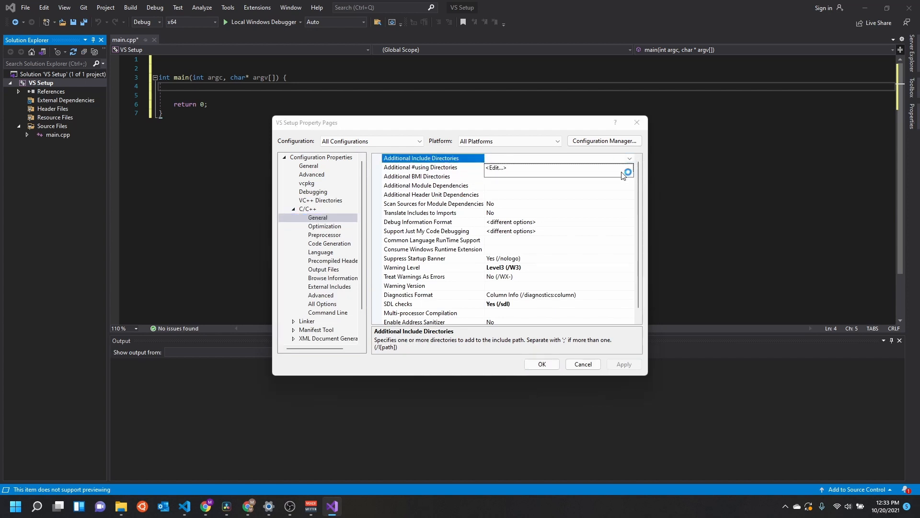
left_click(627, 171)
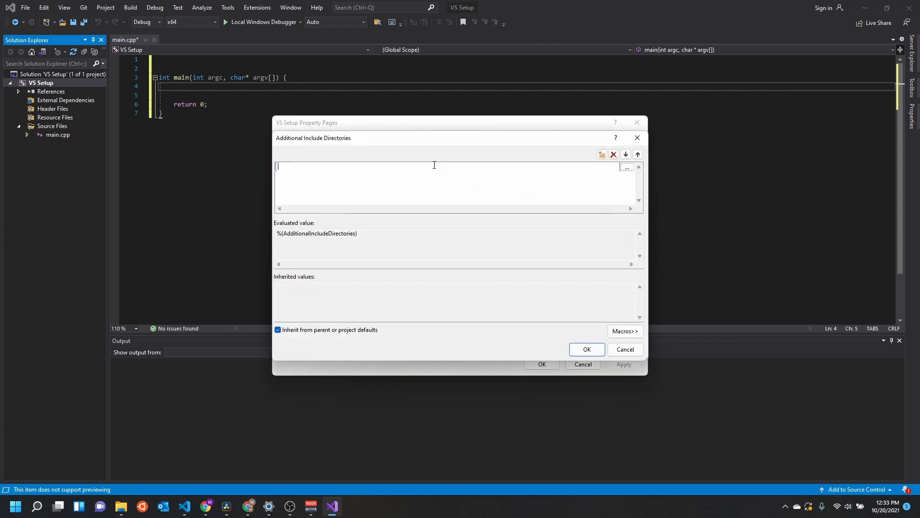
type("$(so")
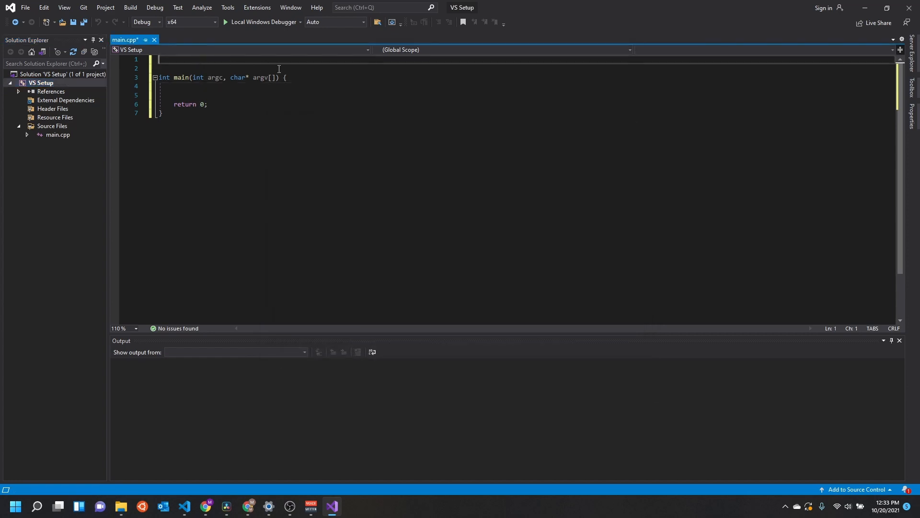
Write main.cpp with #include <SDL2/SDL.h>, SDL_Init, a 640×480 window, renderer and event loop.
type("#include <>")
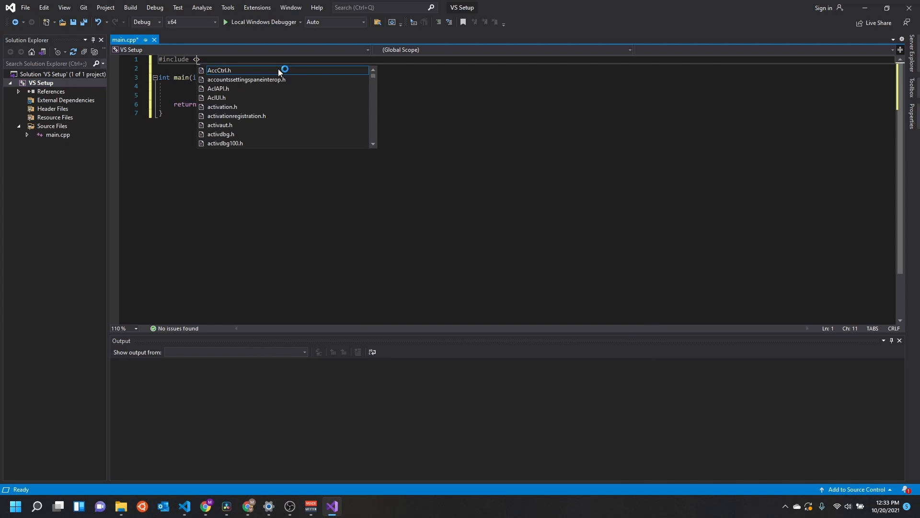
type("SDL2/SDL.h")
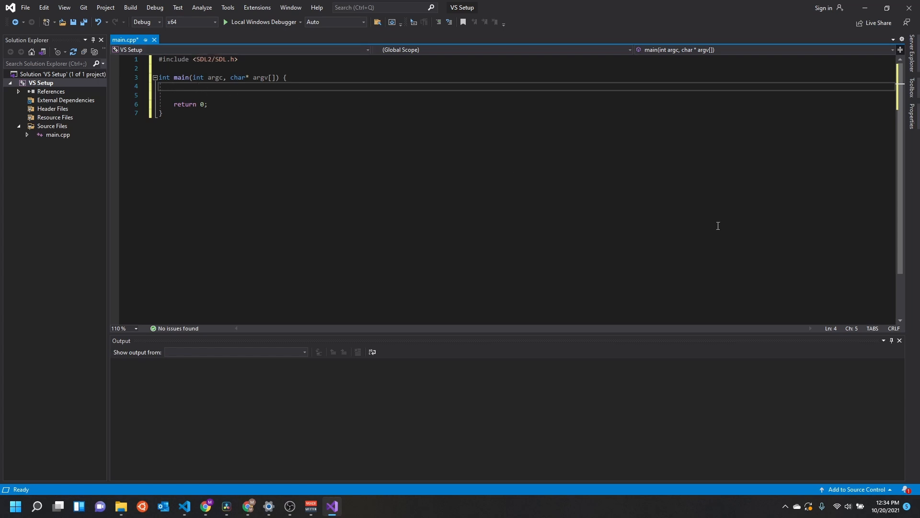
type("SDL_Init(SDL_INIT_VIDEO);")
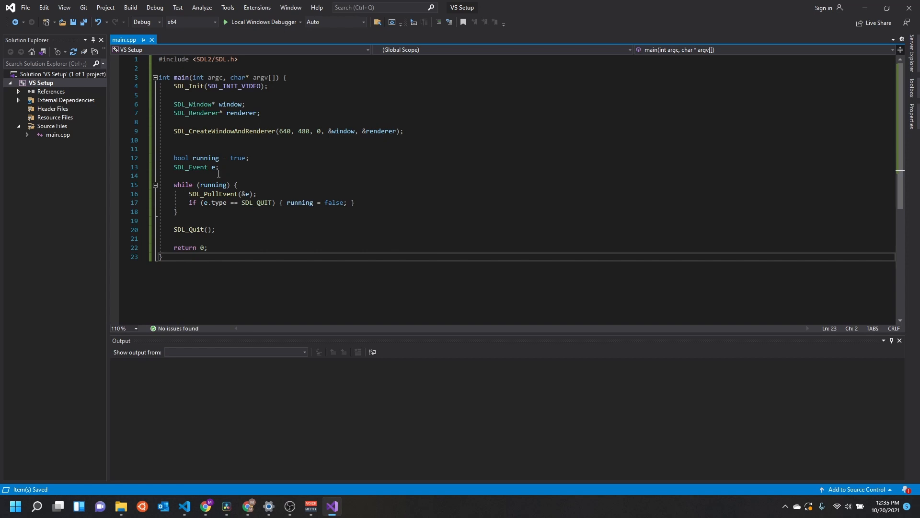
mouse_move(257, 203)
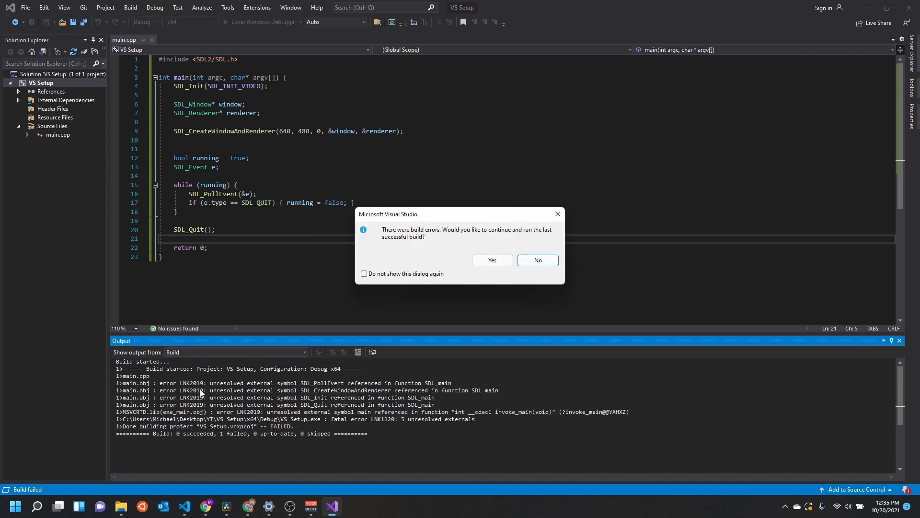
mouse_move(546, 278)
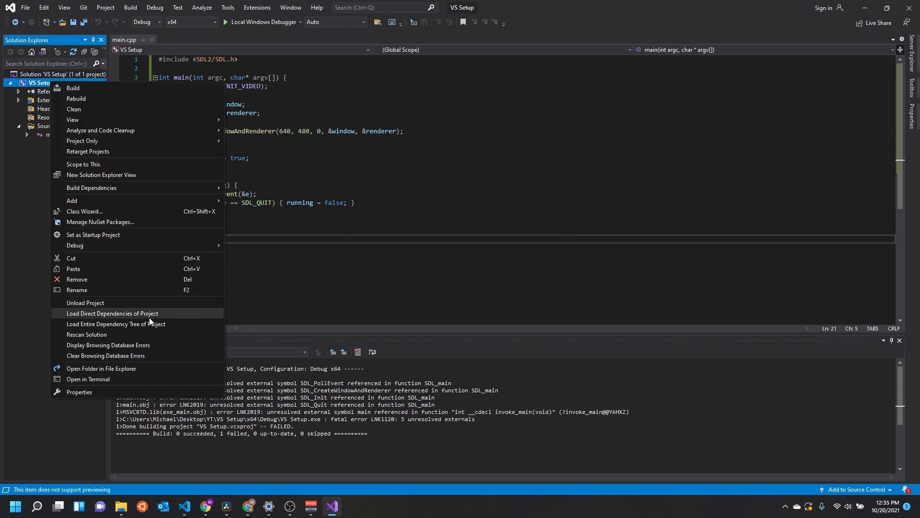
Open the project properties on VC++ Directories for x64 and select Library Directories.
left_click(79, 391)
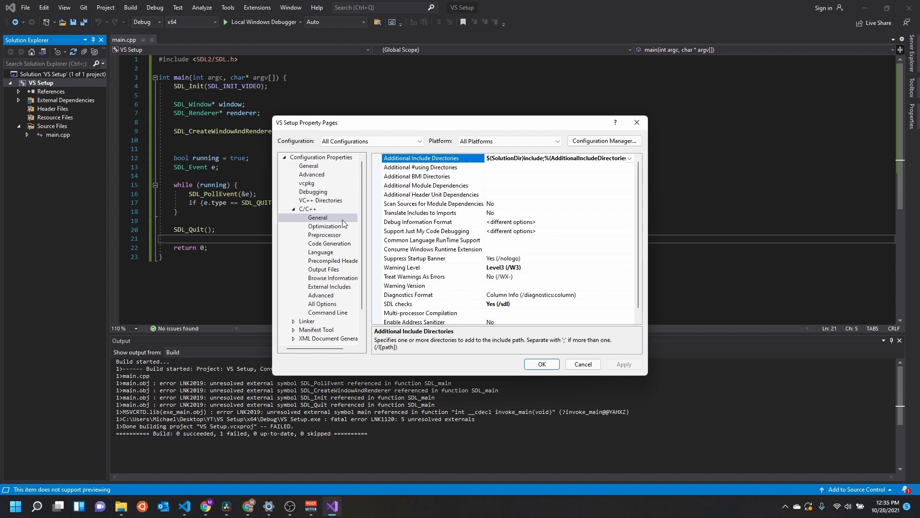
left_click(320, 201)
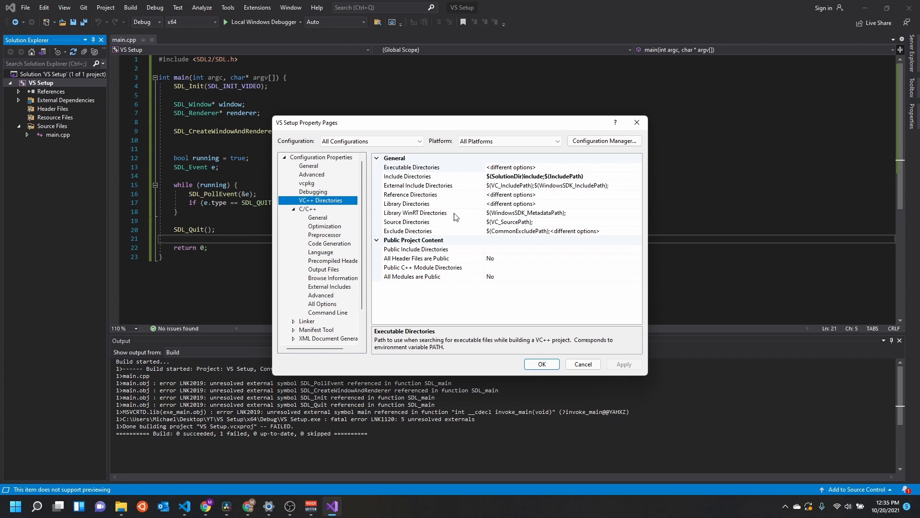
left_click(508, 141)
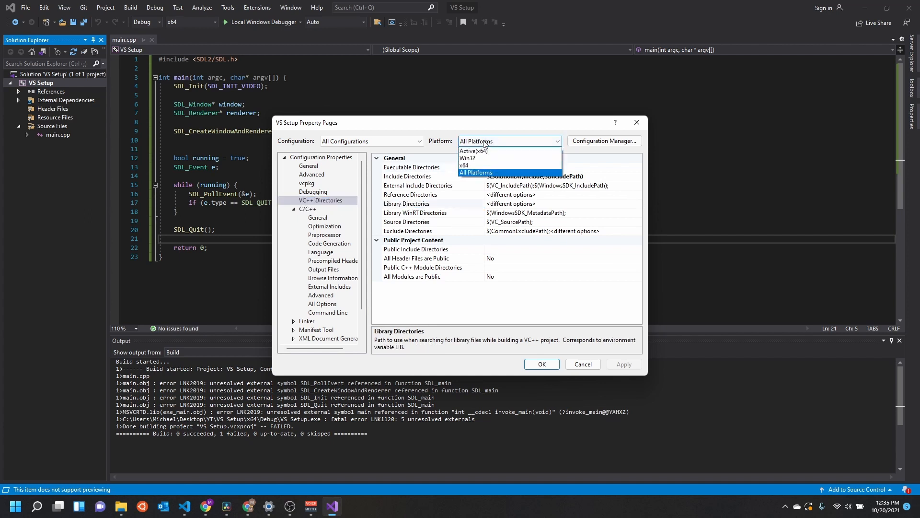
mouse_move(465, 165)
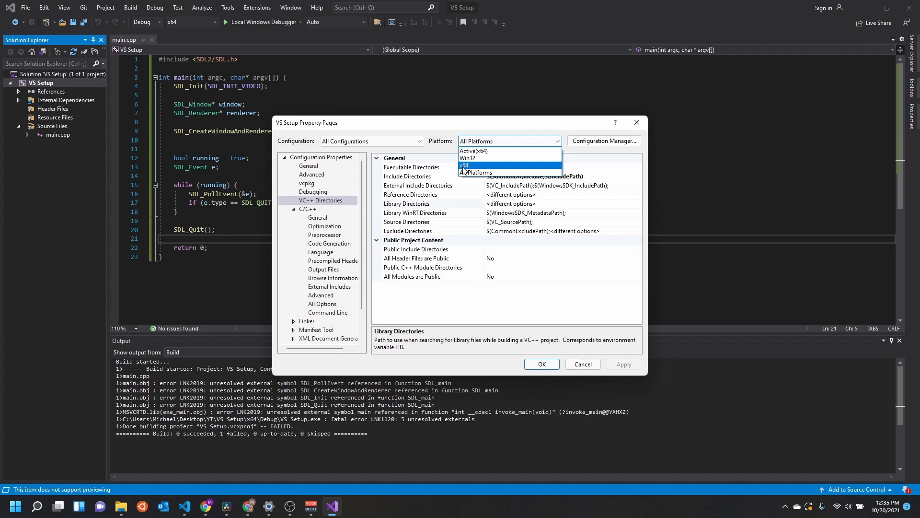
left_click(465, 165)
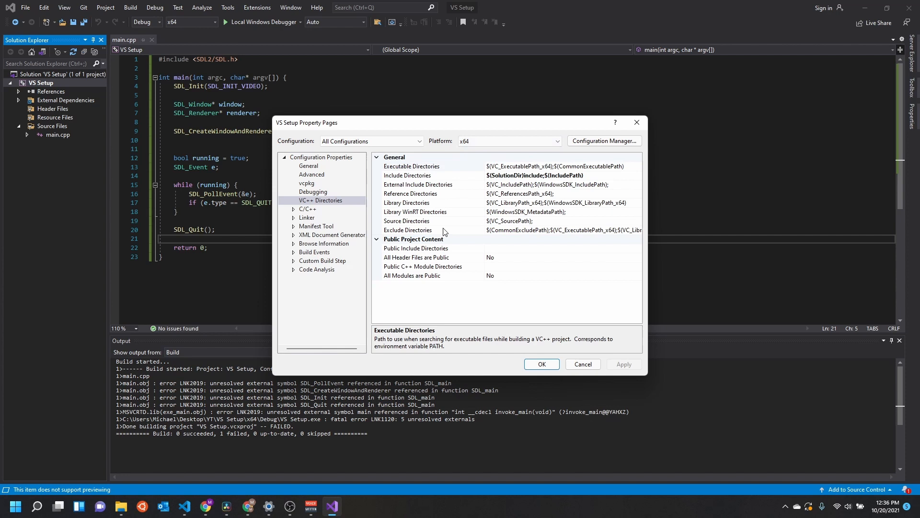
left_click(508, 141)
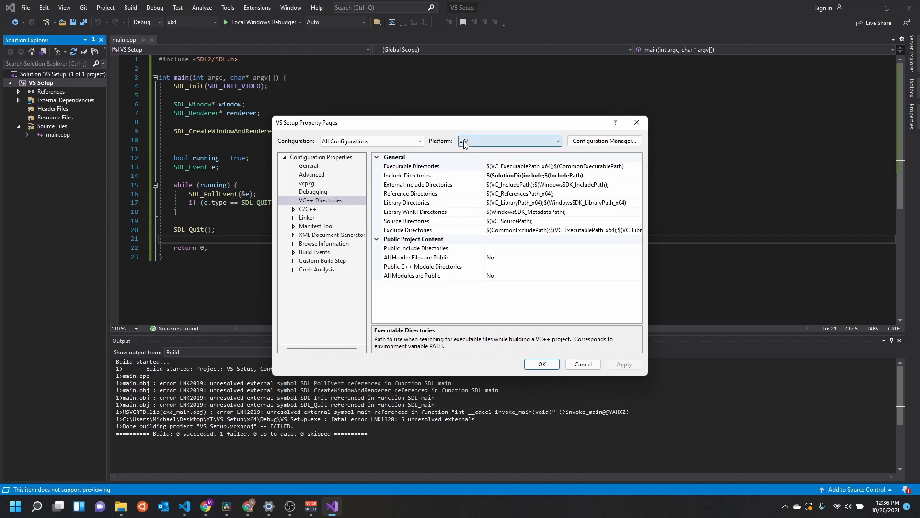
left_click(415, 202)
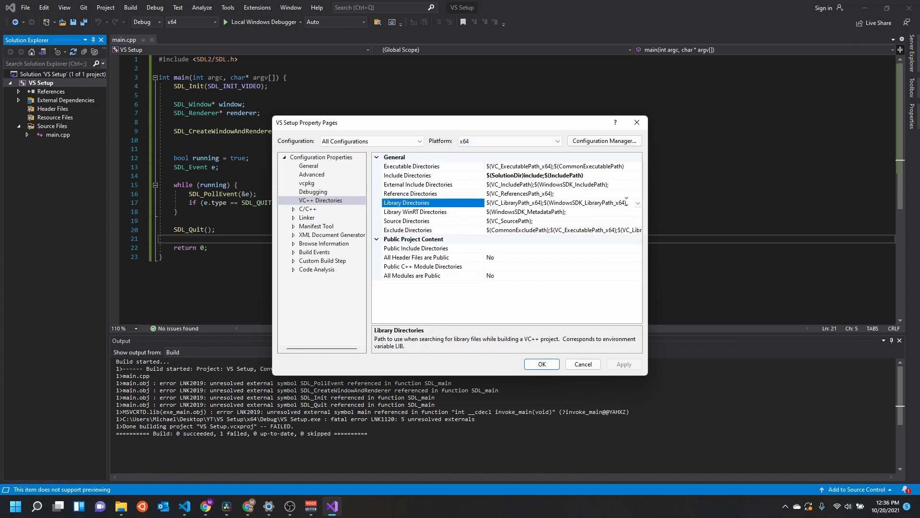
Add $(SolutionDir)lib\x64 as a new x64 library directory, browsing the solution's lib folder.
left_click(637, 202)
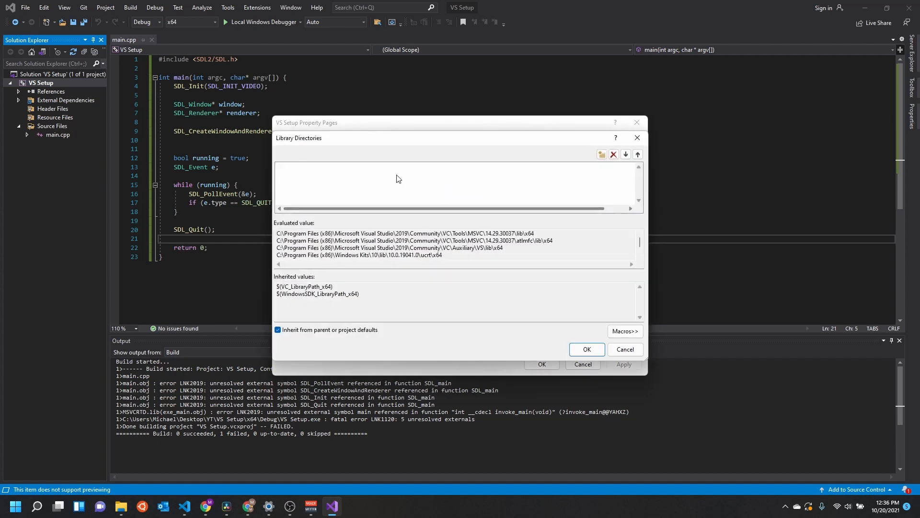
left_click(411, 166)
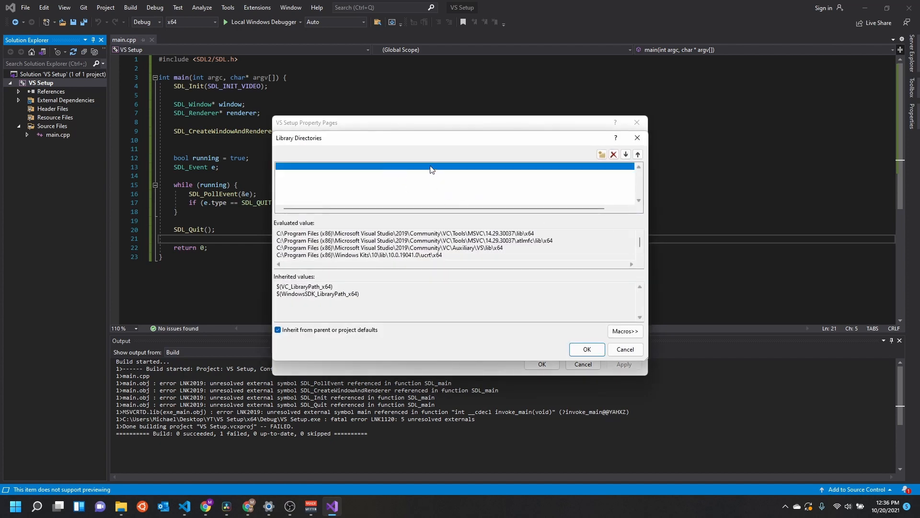
type("$")
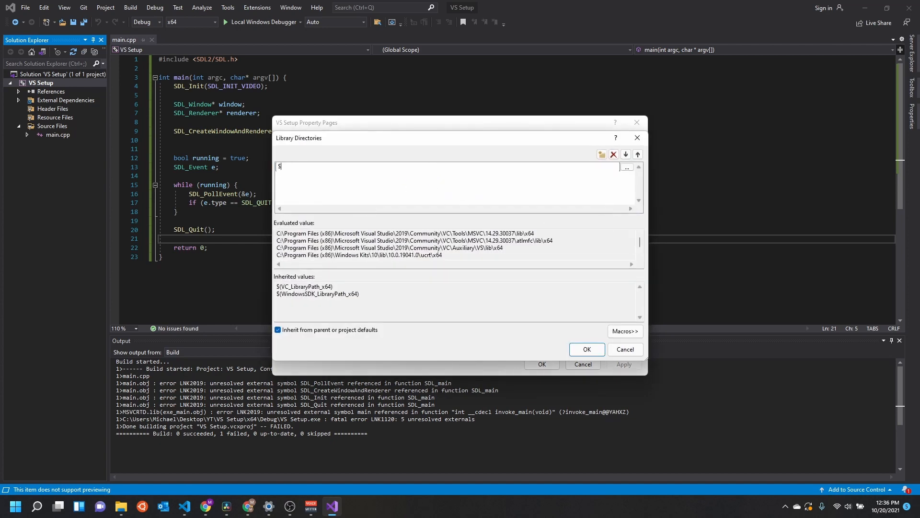
type("(SolutionDir")
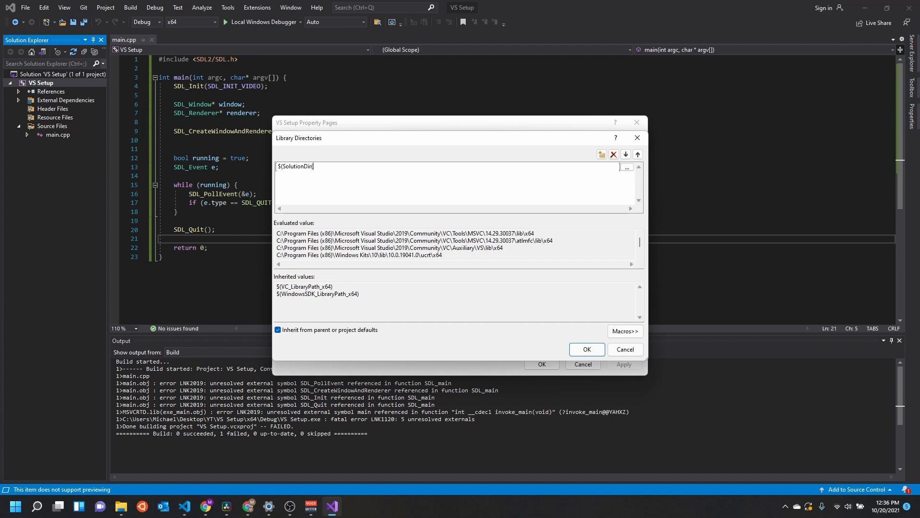
type("lib/")
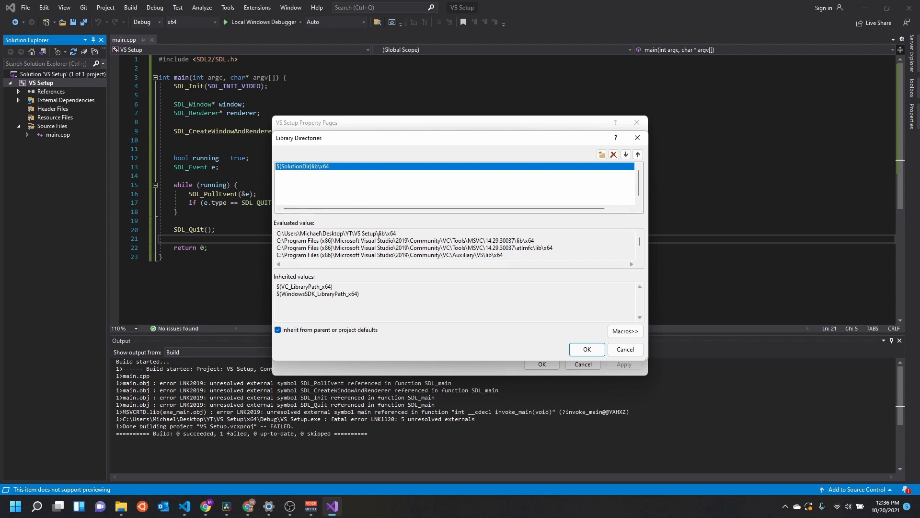
double_click(362, 233)
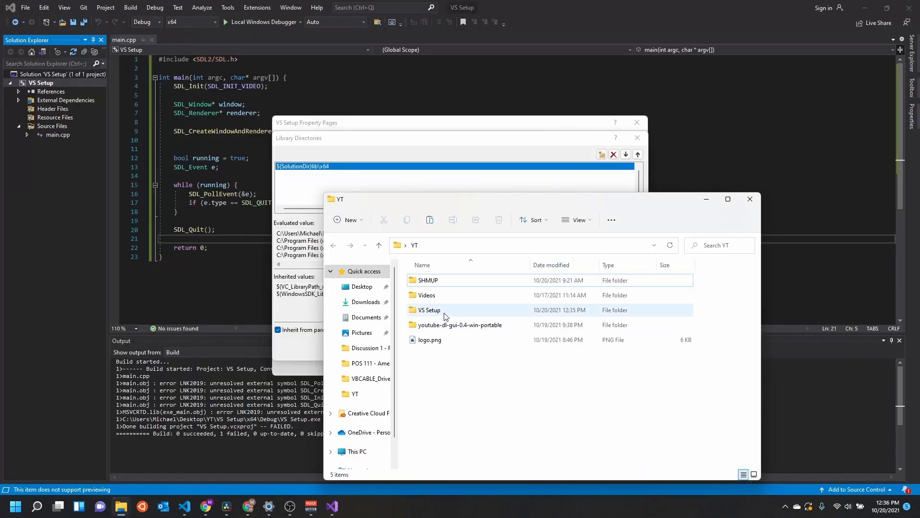
double_click(428, 311)
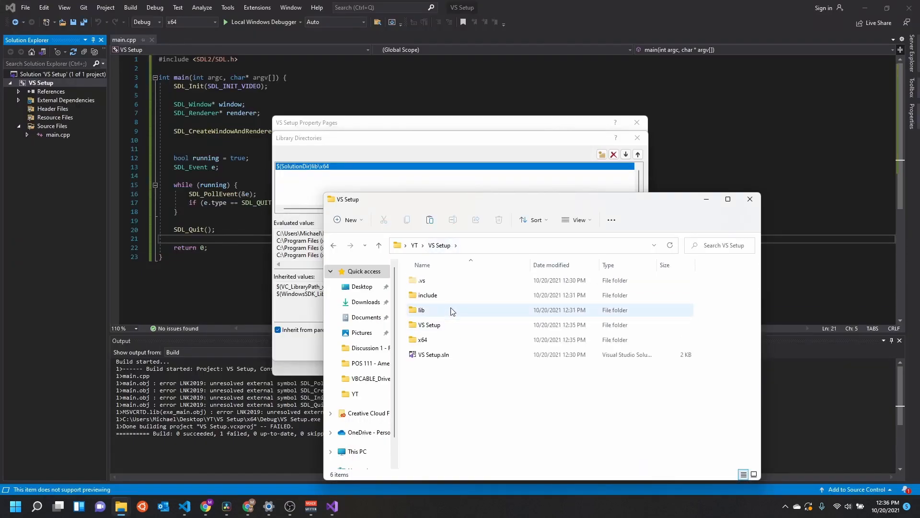
double_click(421, 309)
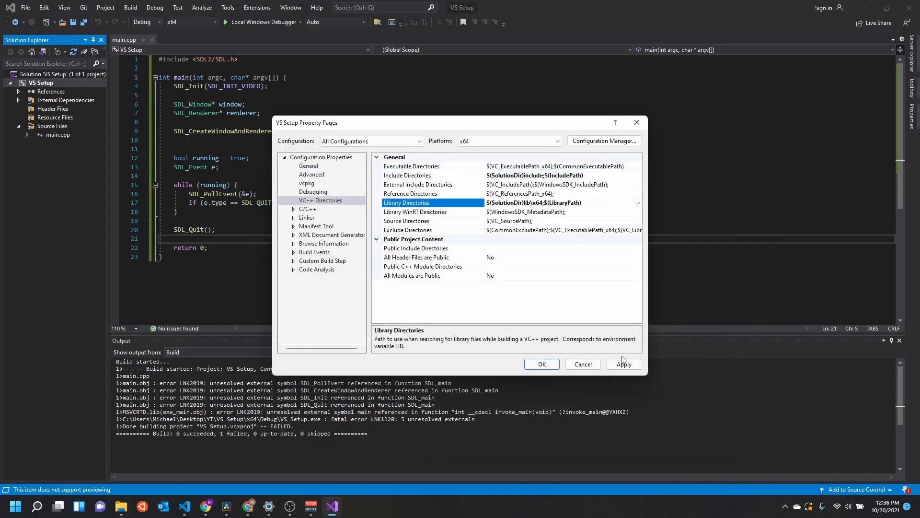
Apply the x64 library directory change and switch the property pages to the Win32 platform.
left_click(508, 141)
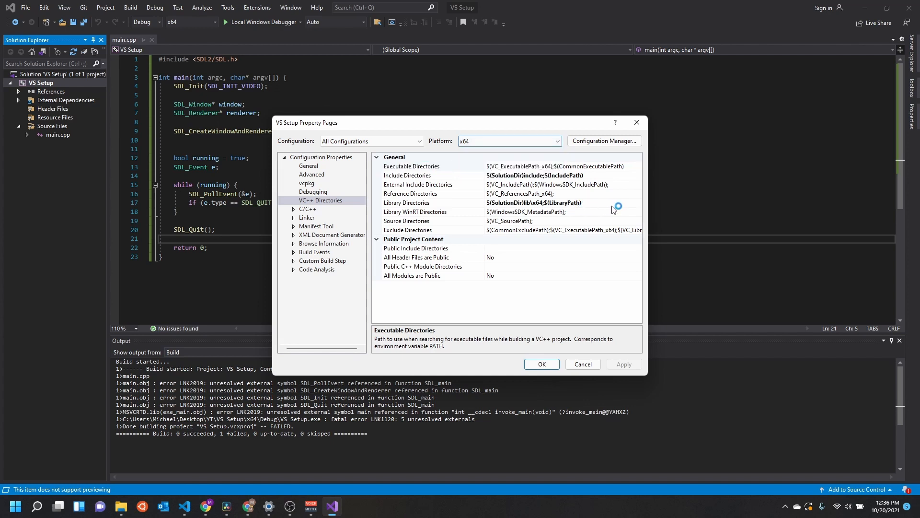
left_click(415, 202)
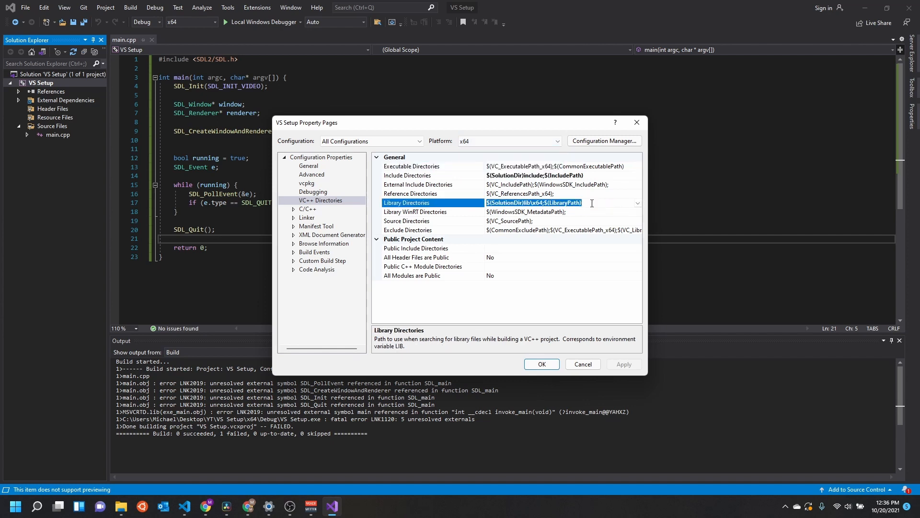
left_click(534, 202)
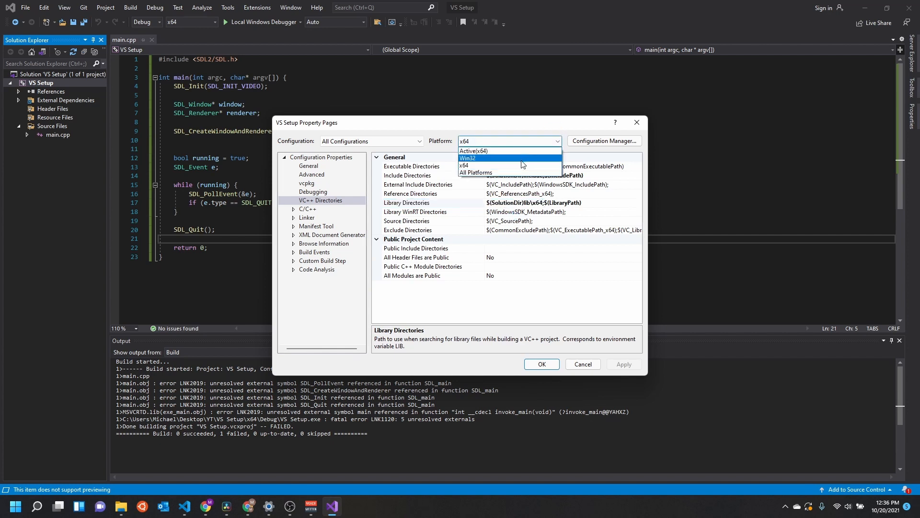
left_click(467, 157)
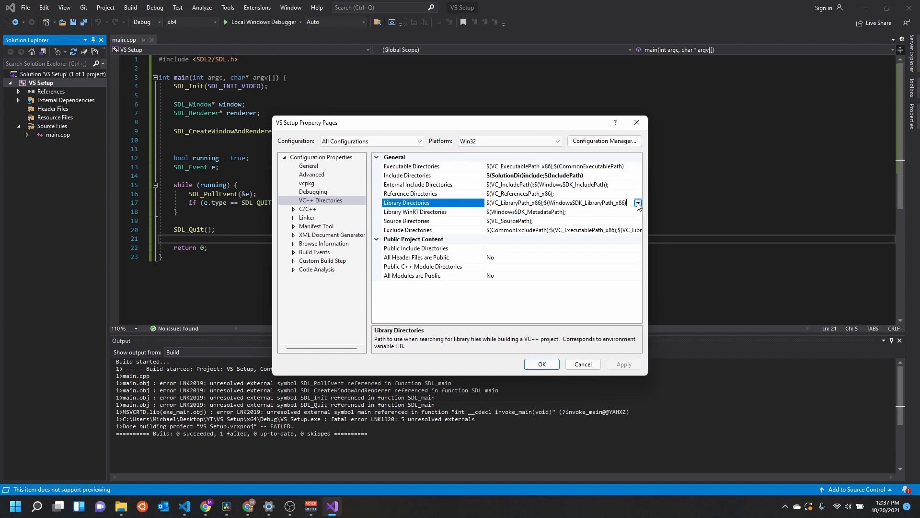
Add $(SolutionDir)lib\x86 to the Win32 Library Directories.
left_click(638, 203)
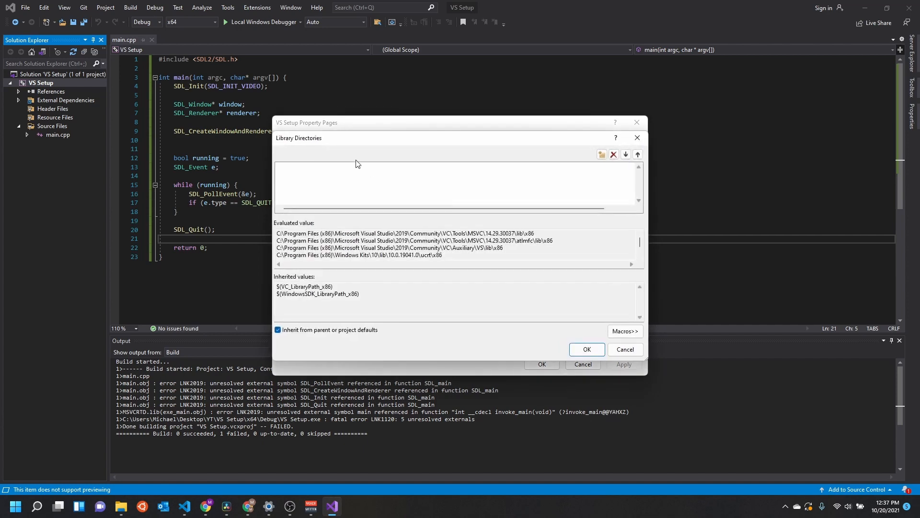
type("$(SolutionDir)lib\\x86")
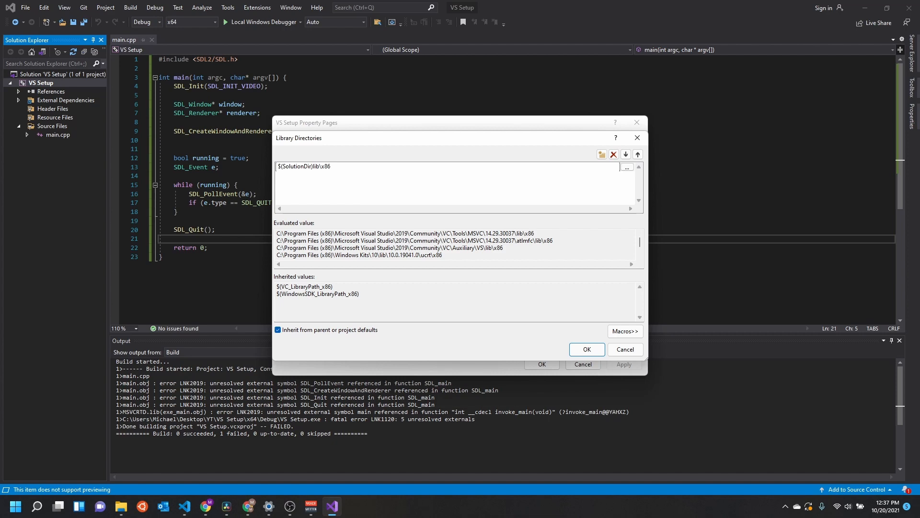
left_click(585, 349)
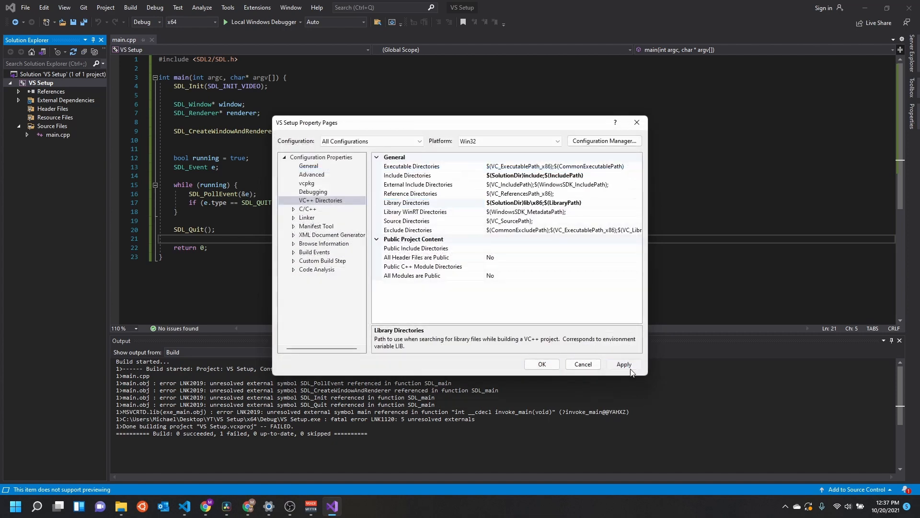
Apply the Win32 change, review C/C++ General include directories, then show Linker General.
left_click(298, 208)
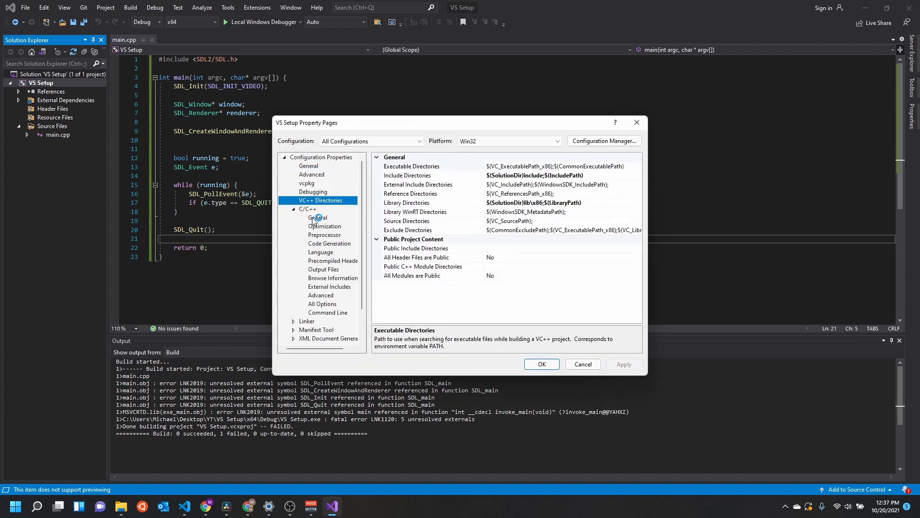
left_click(317, 217)
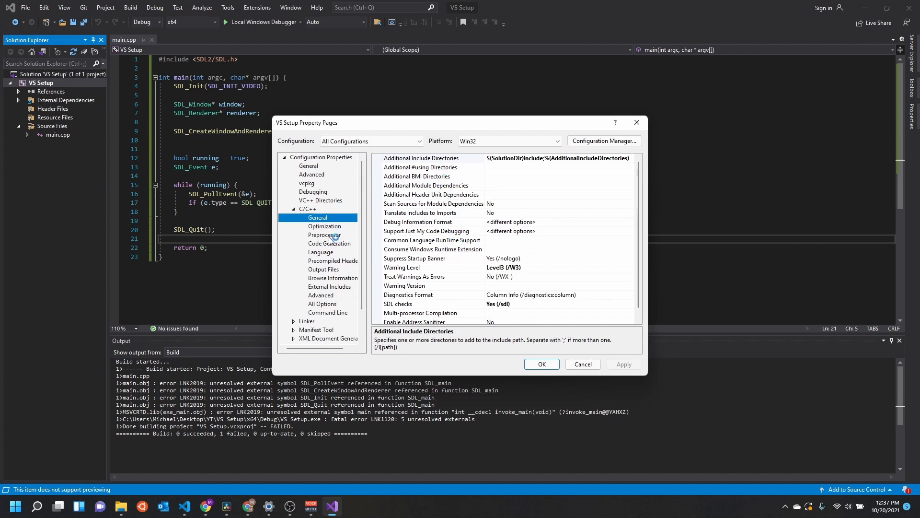
mouse_move(466, 180)
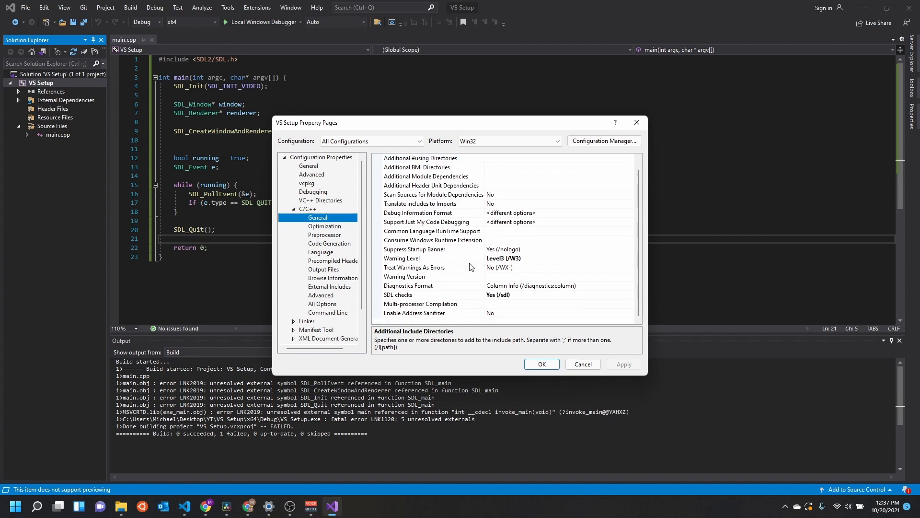
left_click(421, 158)
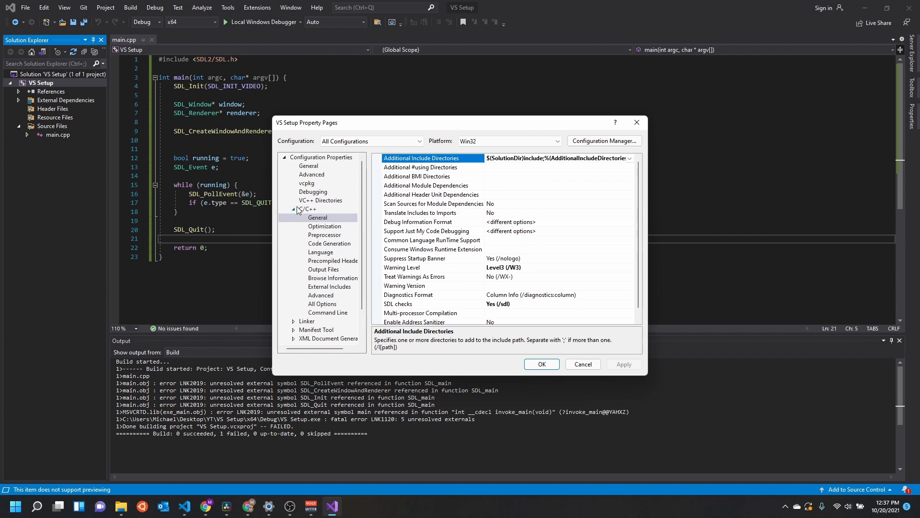
left_click(305, 209)
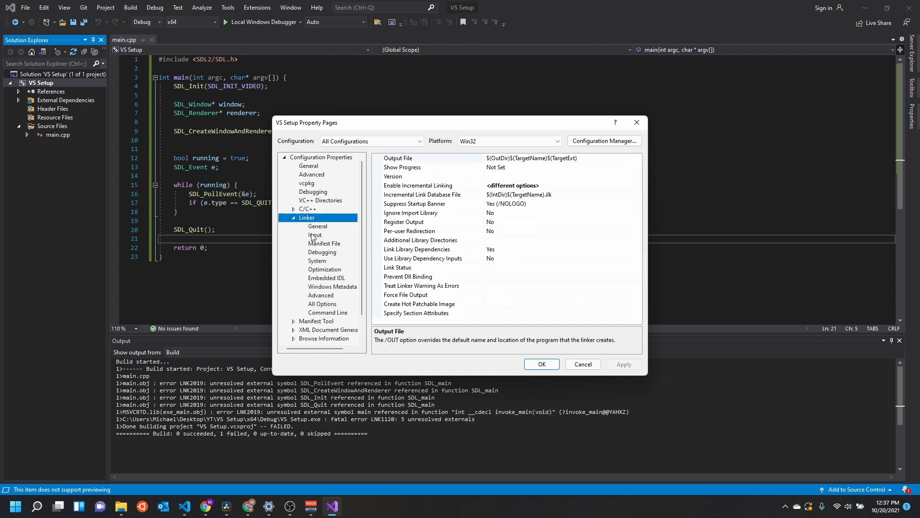
left_click(317, 227)
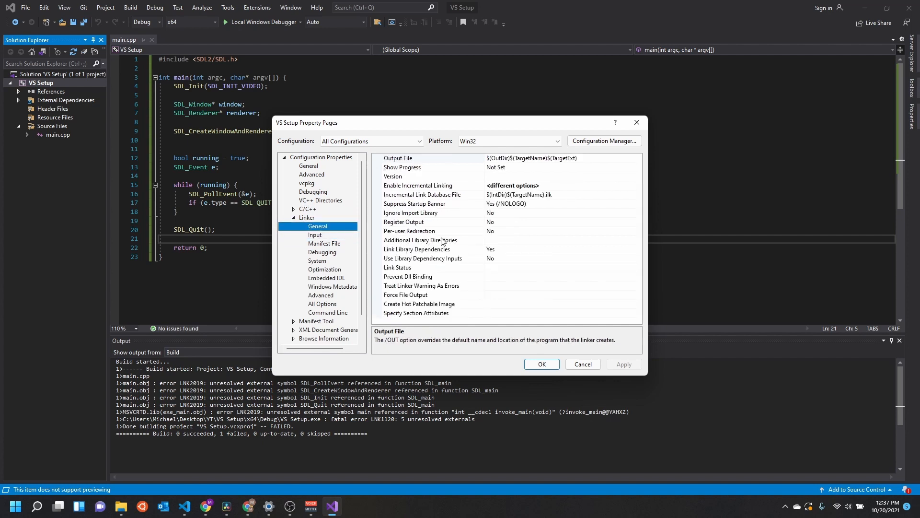
Set Win32 linker Additional Library Directories to $(SolutionDir)lib\x86, then view x64 linker settings.
left_click(420, 240)
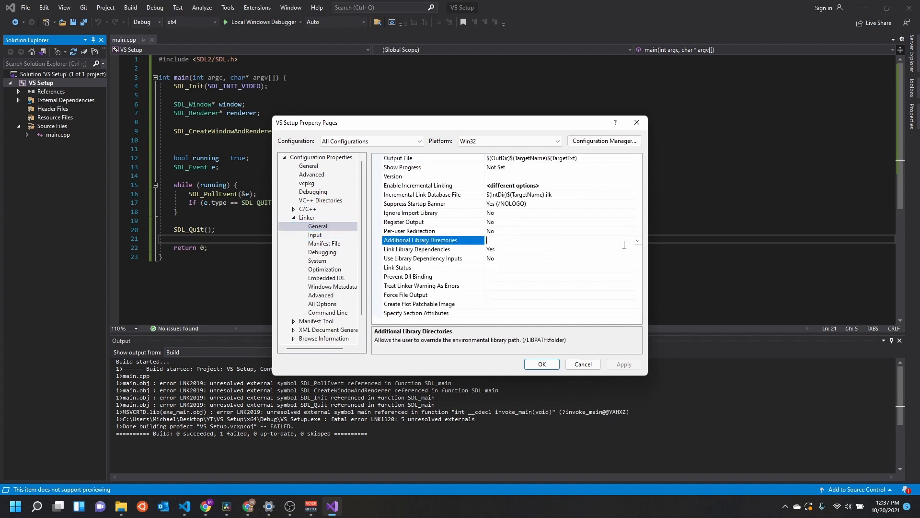
left_click(637, 240)
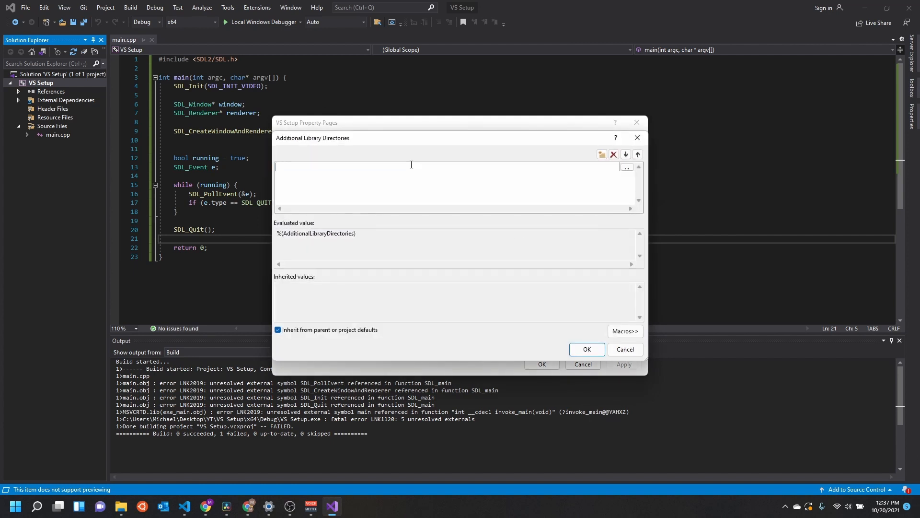
type("$(SolutionDir)lib\\x86")
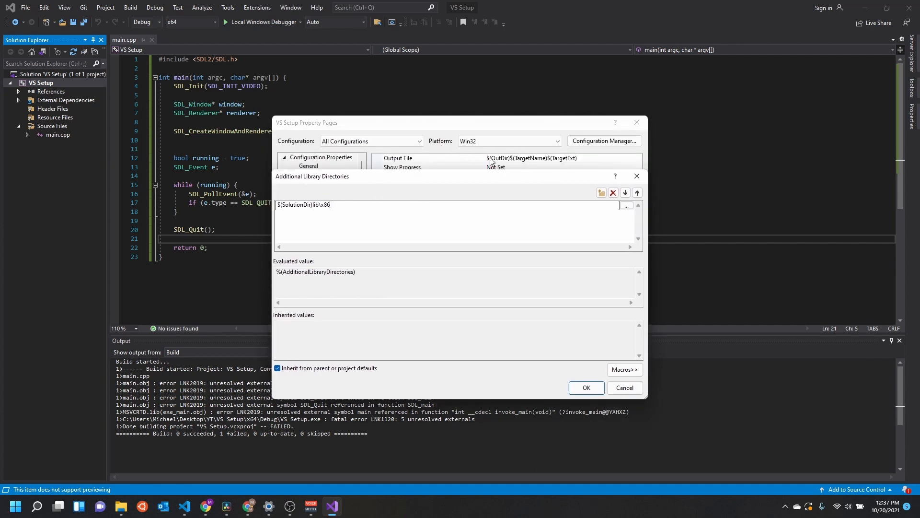
mouse_move(597, 378)
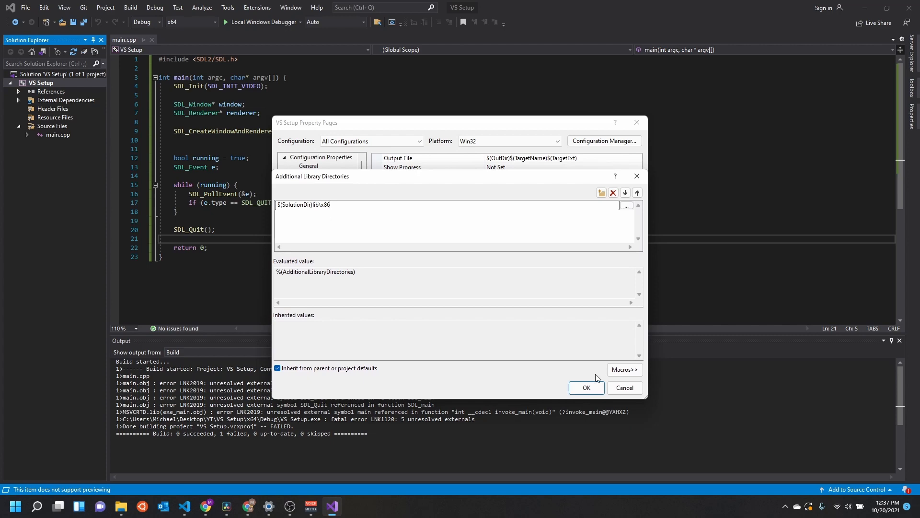
left_click(554, 140)
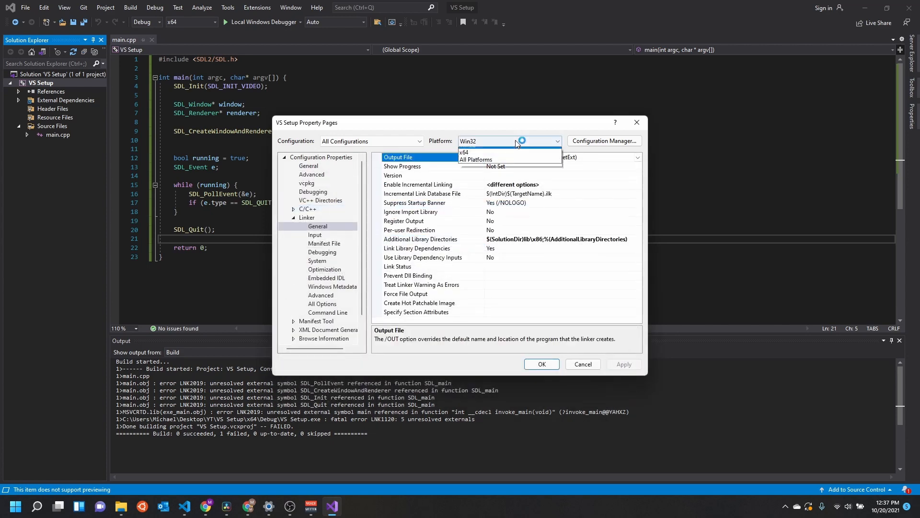
left_click(464, 152)
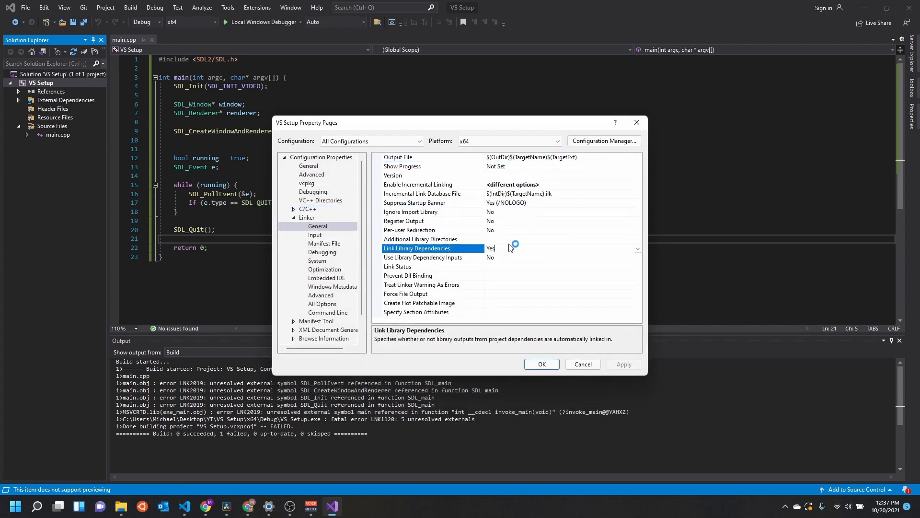
left_click(420, 239)
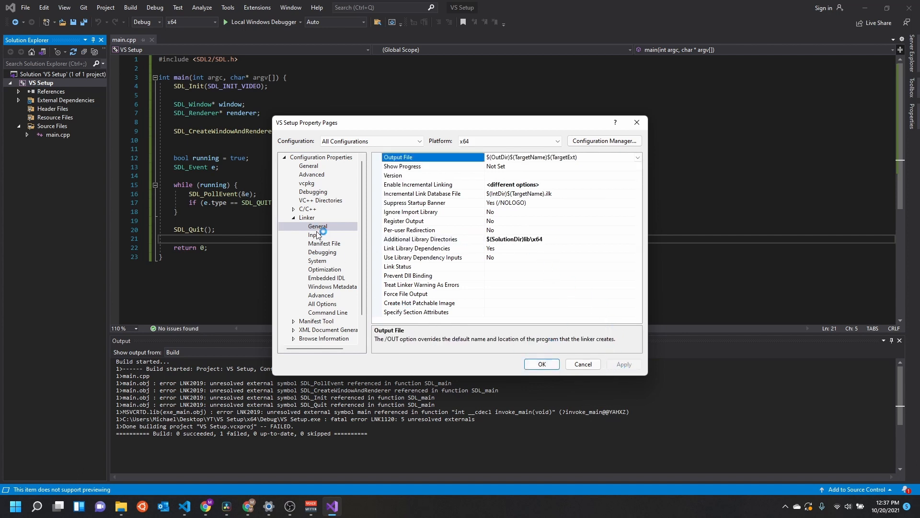
List SDL2.lib and SDL2main.lib under Linker > Input > Additional Dependencies and apply.
left_click(316, 235)
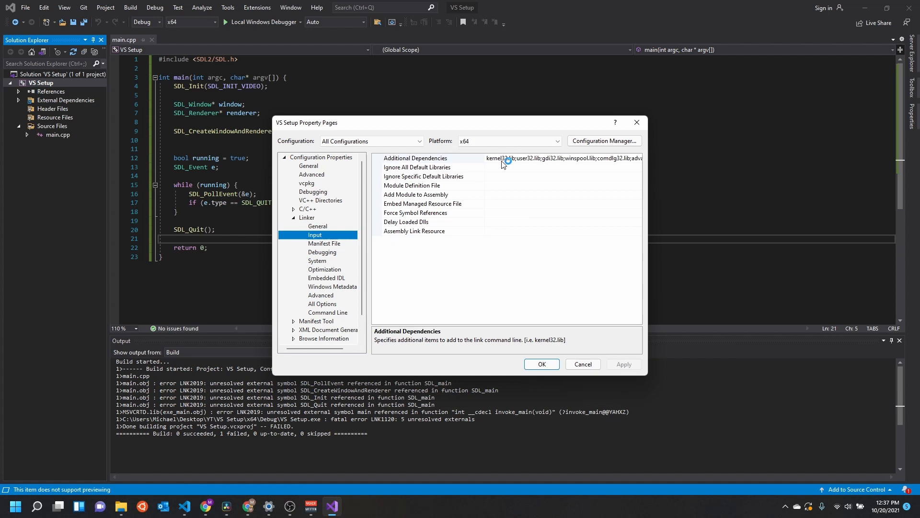
left_click(432, 157)
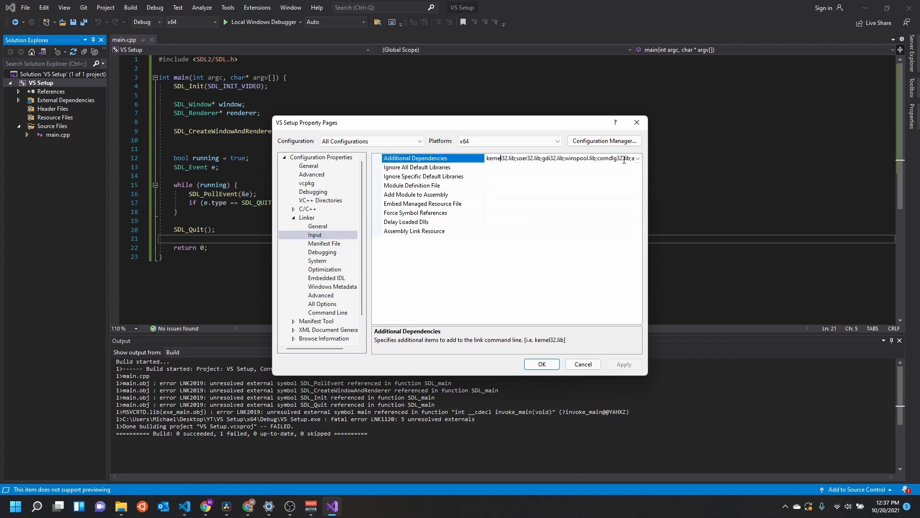
left_click(639, 159)
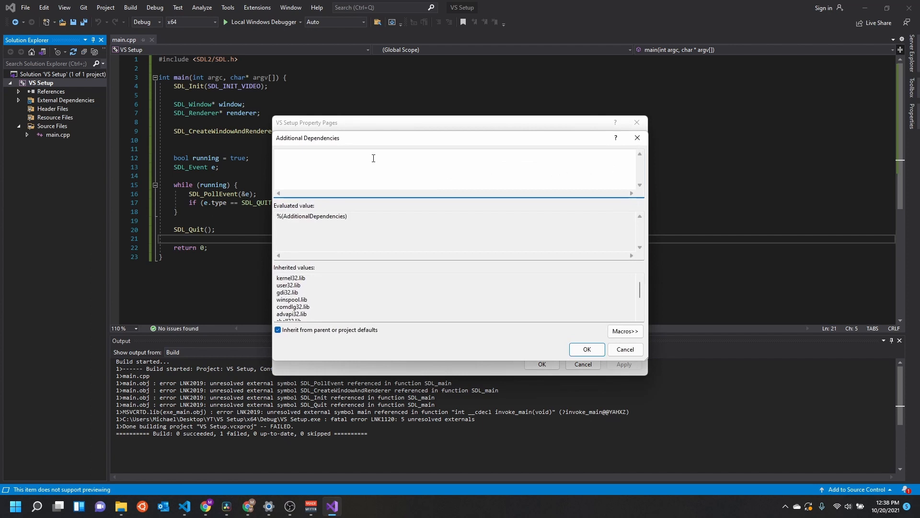
type("SDL2")
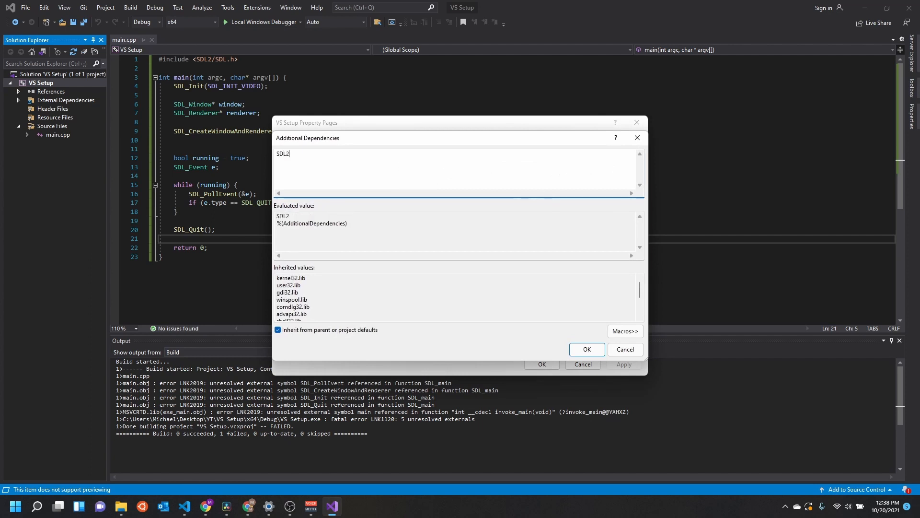
type(".lib")
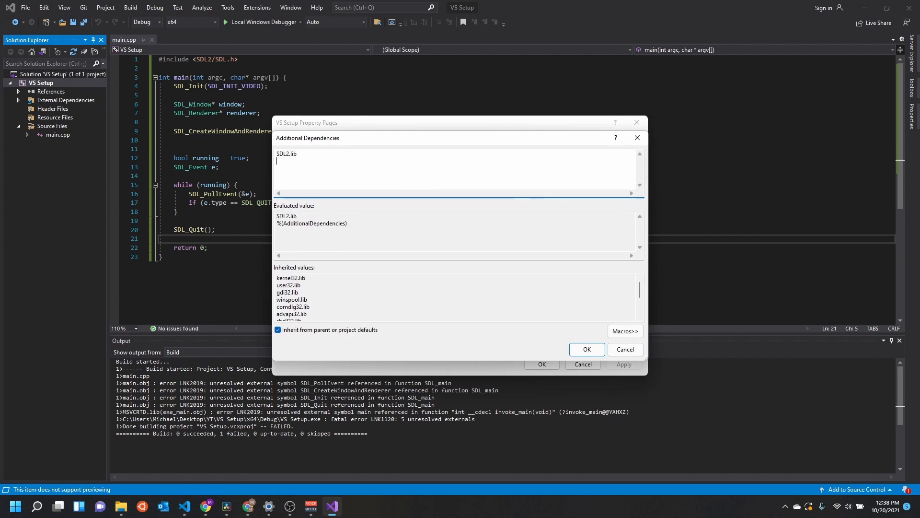
type("SDL2main.")
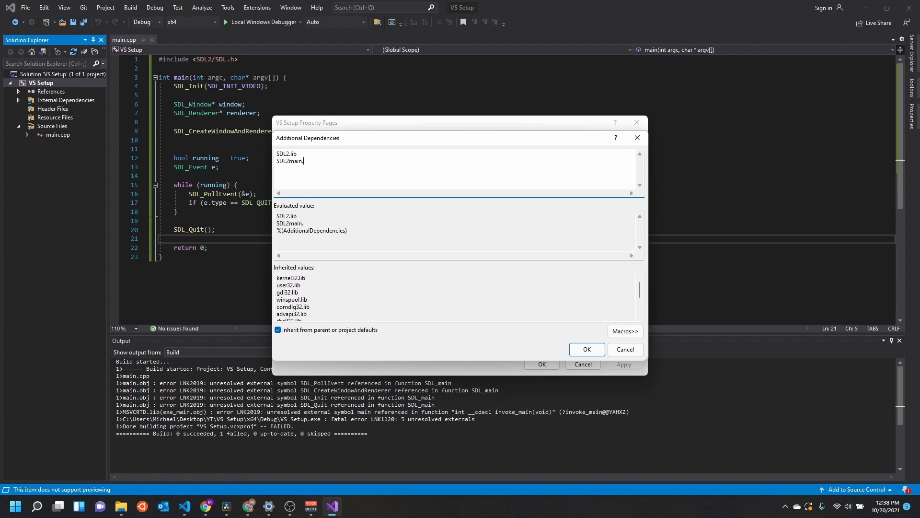
type("lib")
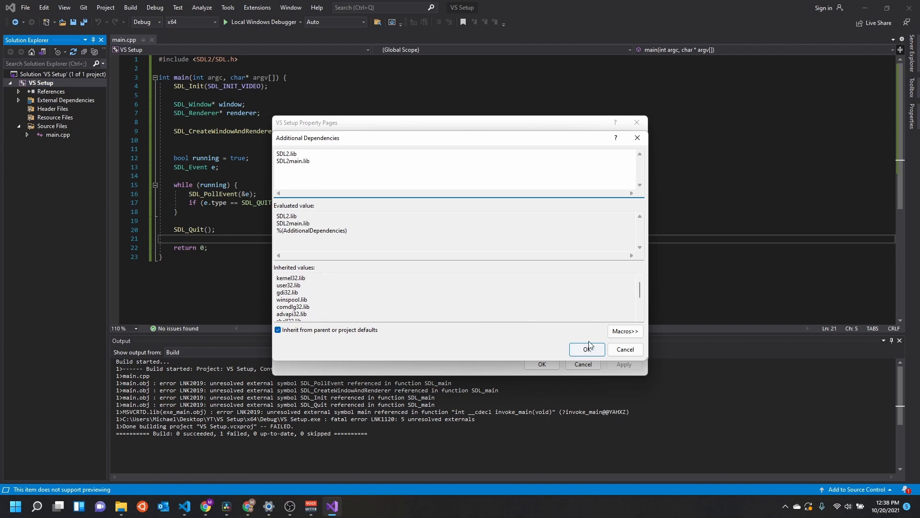
left_click(587, 349)
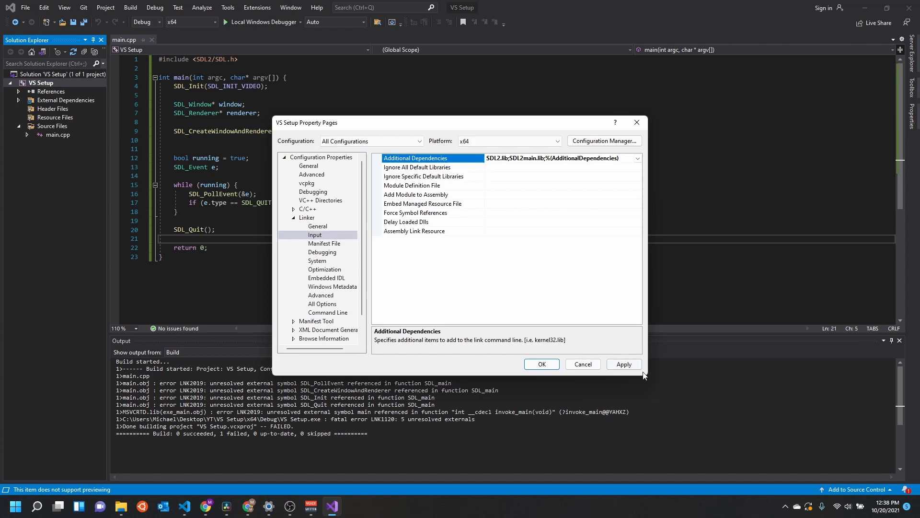
left_click(623, 364)
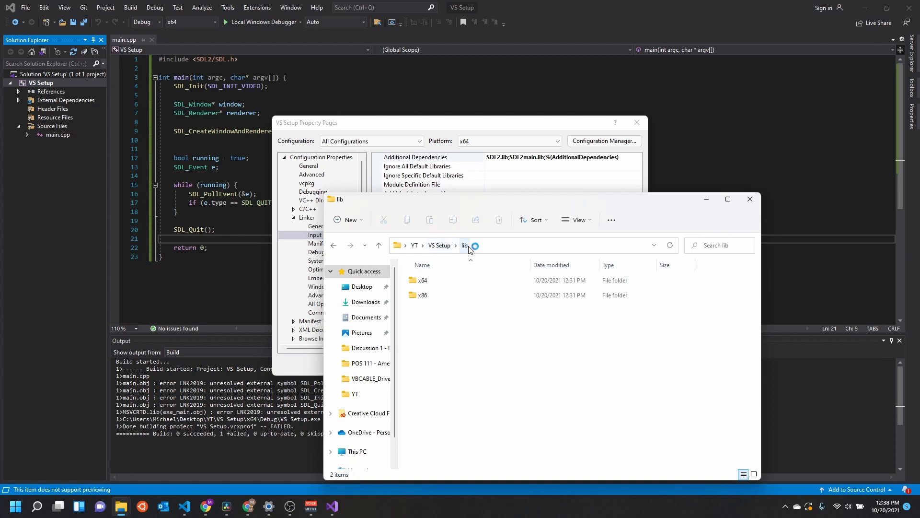
Open the lib\x64 folder in File Explorer.
left_click(420, 279)
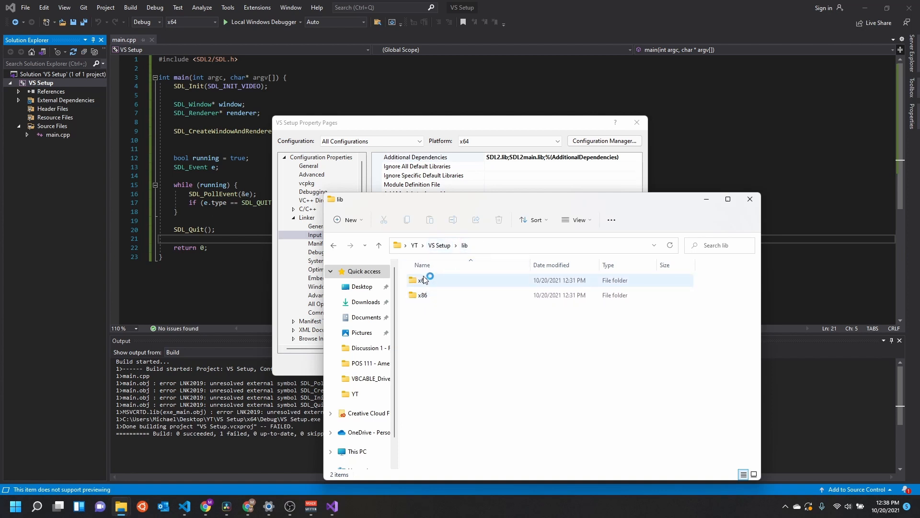
double_click(420, 280)
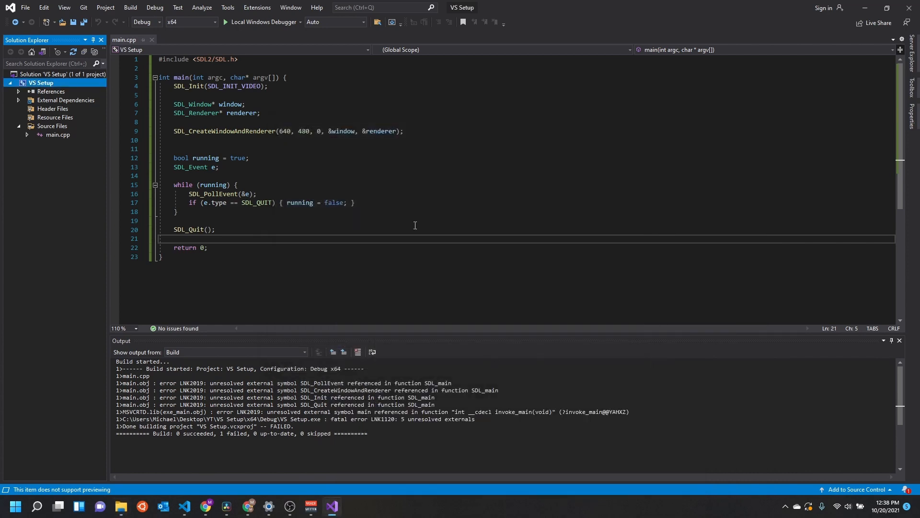
mouse_move(264, 22)
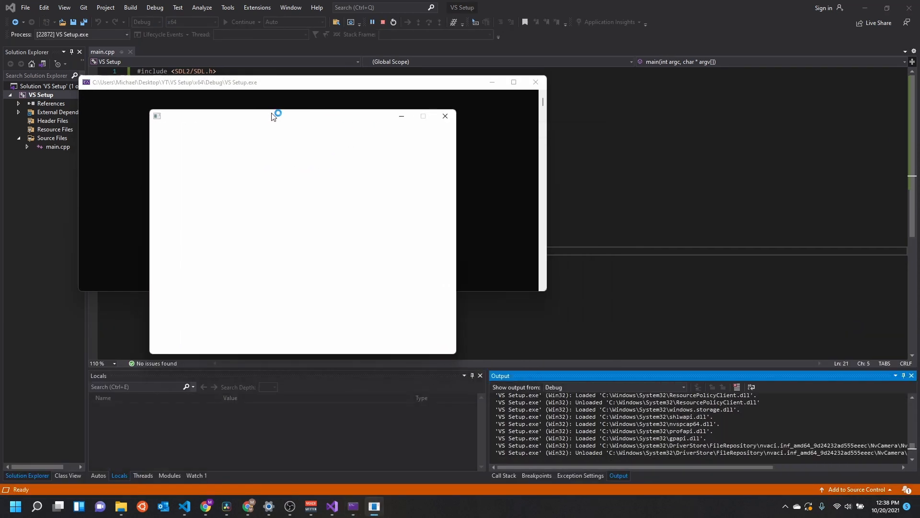
Move the running empty SDL window around, then close it.
left_click_drag(272, 115, 628, 126)
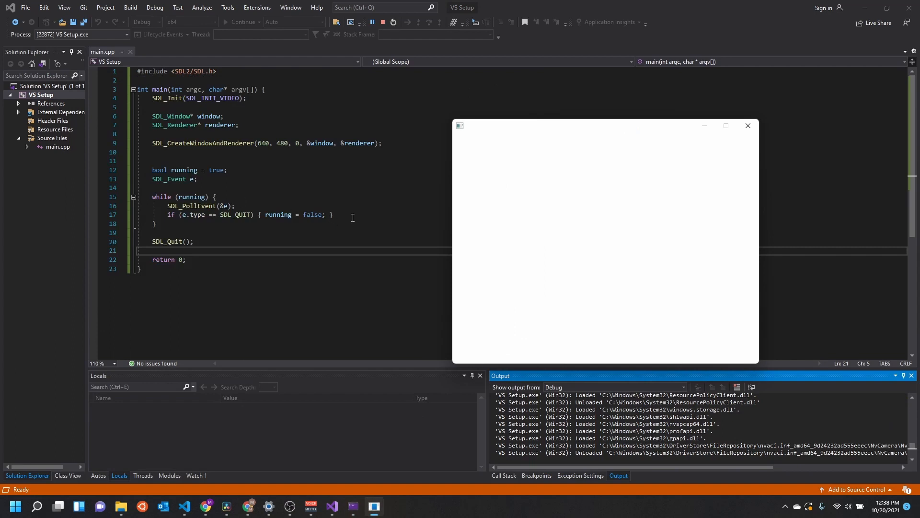
left_click_drag(607, 125, 482, 116)
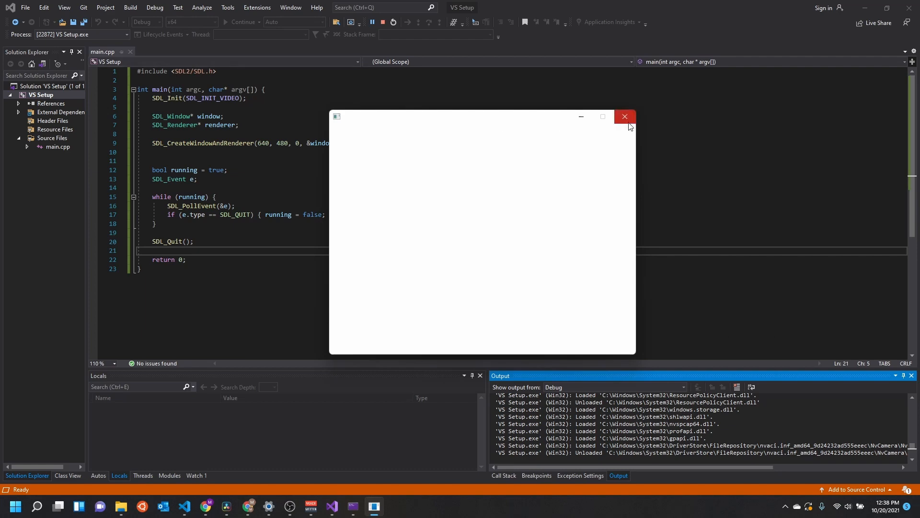
left_click(624, 116)
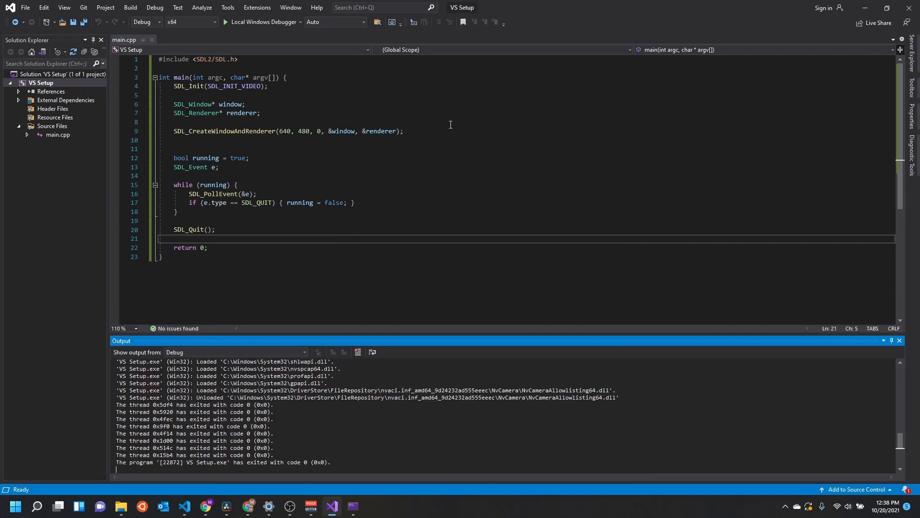
Switch the solution platform to x86 and decline running the last successful build.
left_click(190, 22)
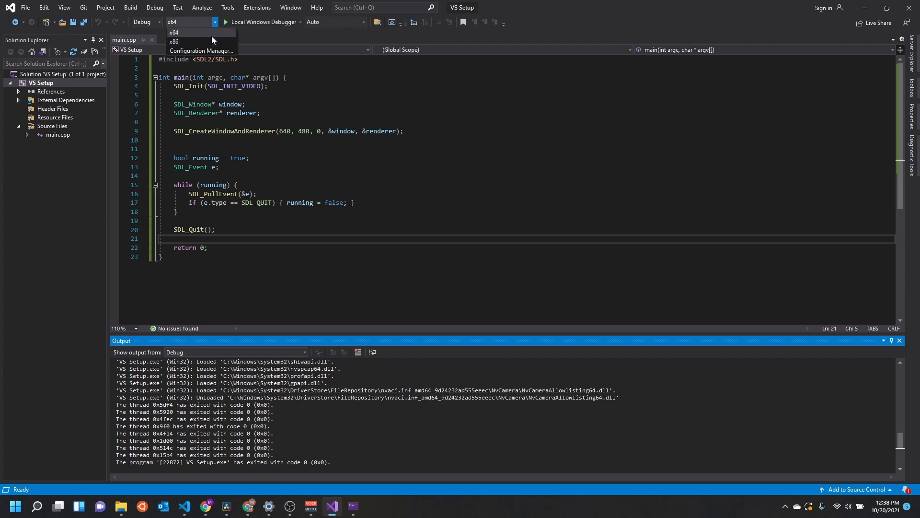
left_click(174, 42)
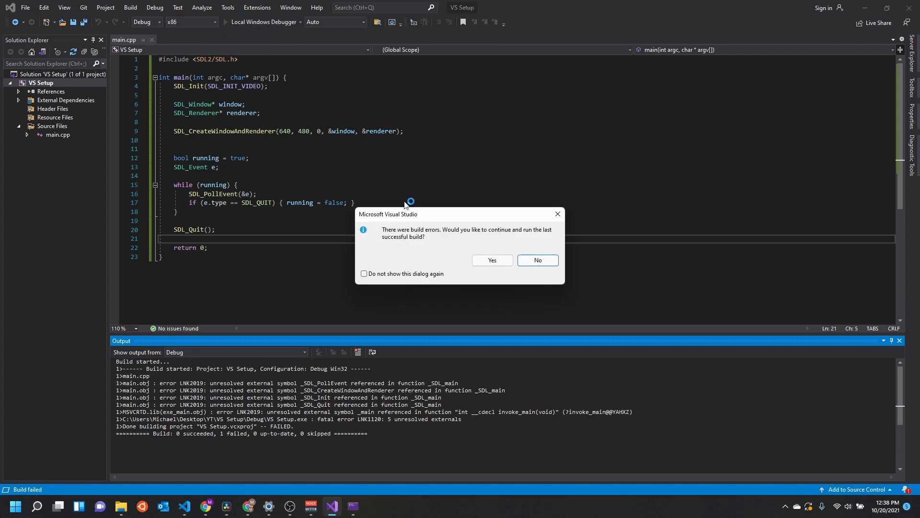
left_click(536, 260)
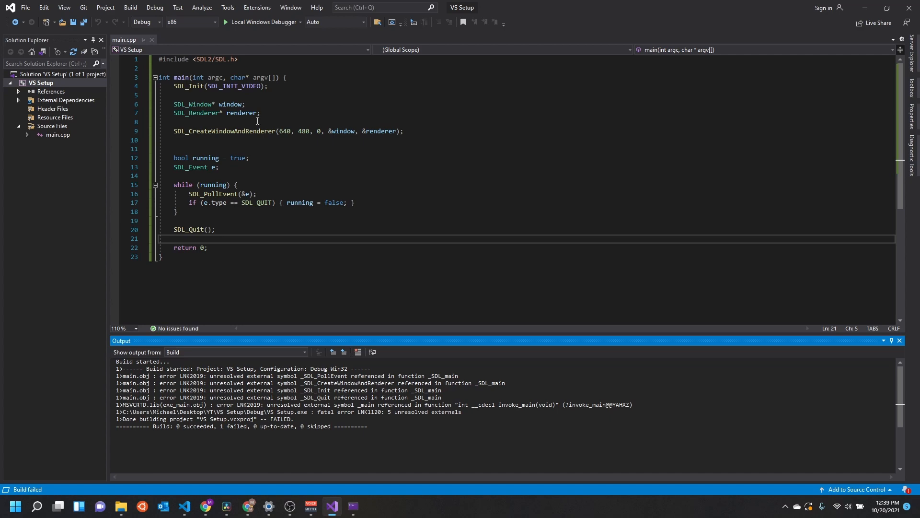
Open the project's Win32 property pages, then dismiss the 0xc000007b startup error.
right_click(41, 83)
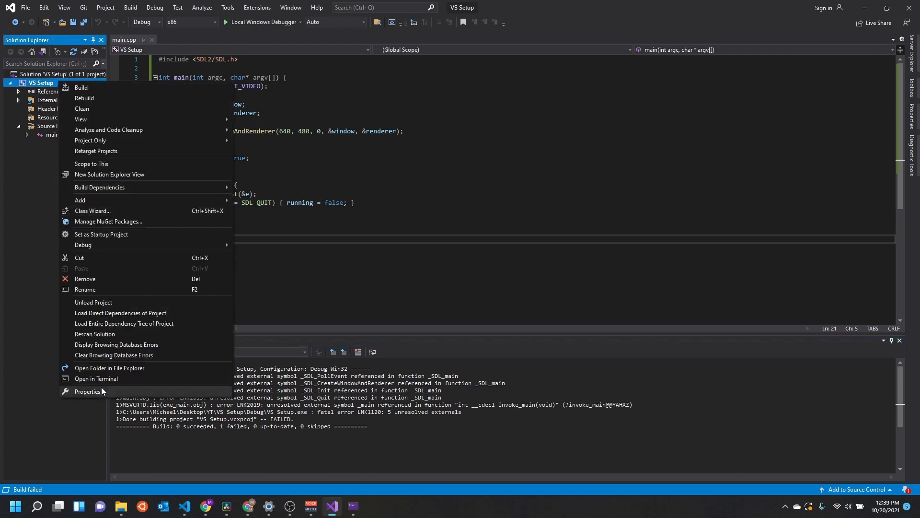
left_click(87, 392)
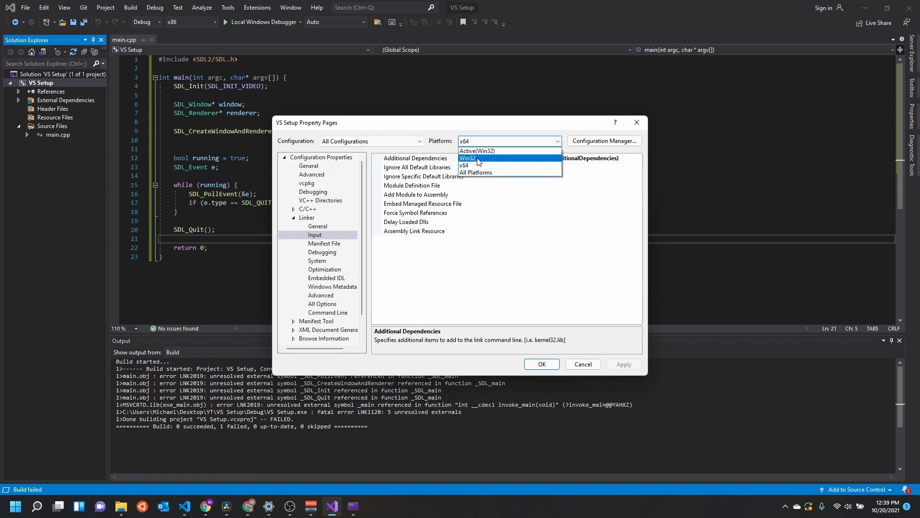
left_click(468, 159)
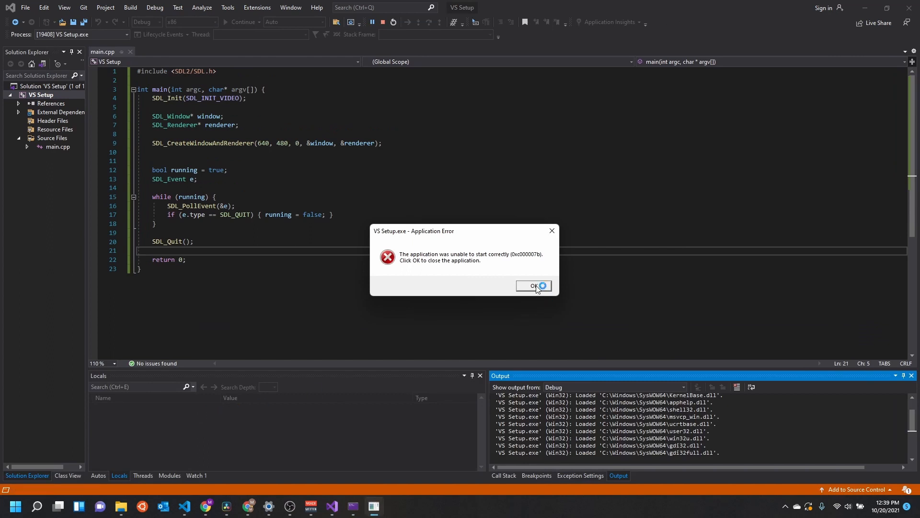
left_click(531, 286)
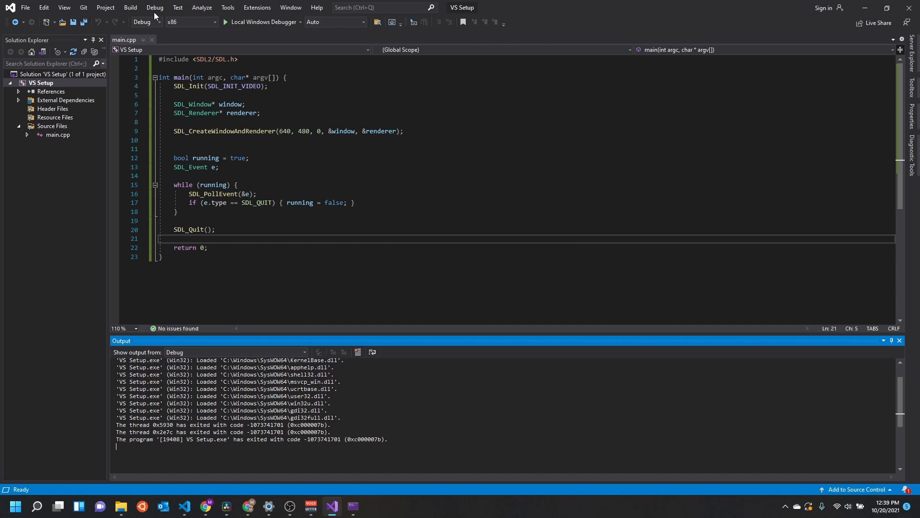
Change the toolbar's solution configuration from Debug to Release.
left_click(130, 7)
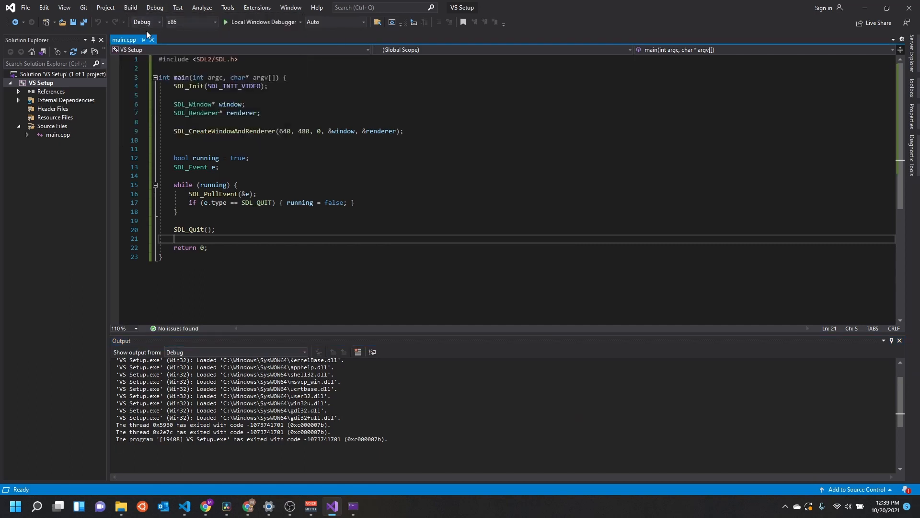
left_click(144, 22)
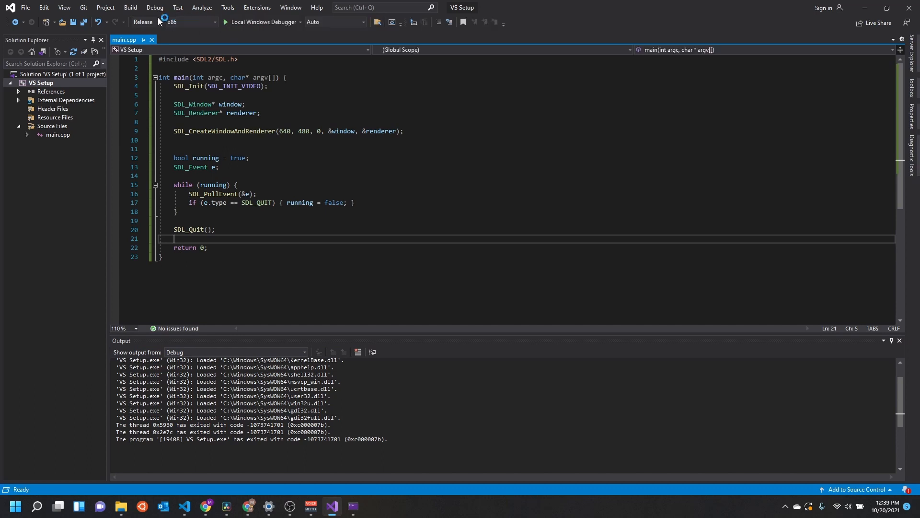
left_click(131, 7)
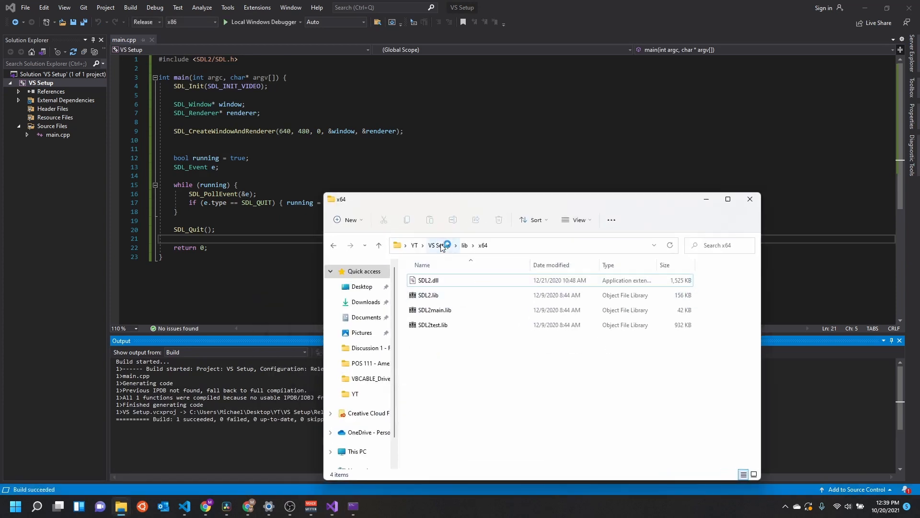
Browse into VS Setup's Release folder, confirm VS Setup.exe is there, and close Explorer.
left_click(439, 245)
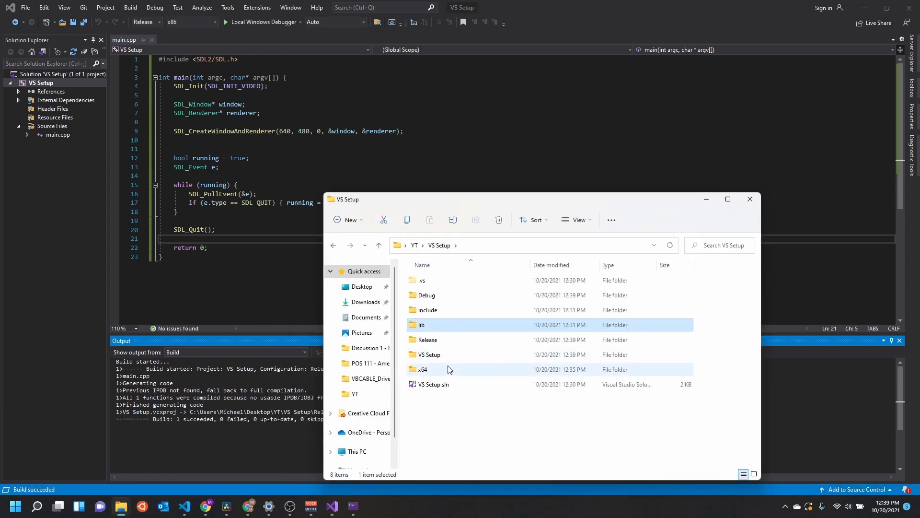
left_click(428, 339)
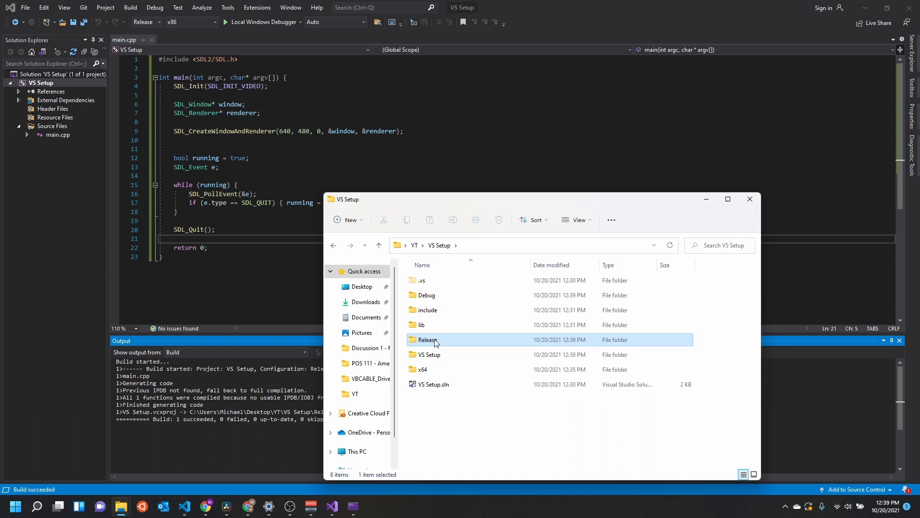
double_click(427, 339)
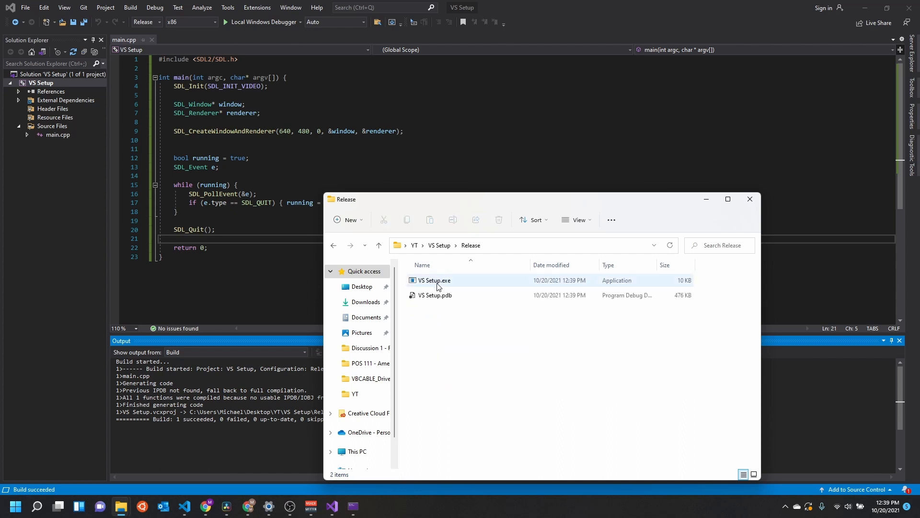
left_click(510, 394)
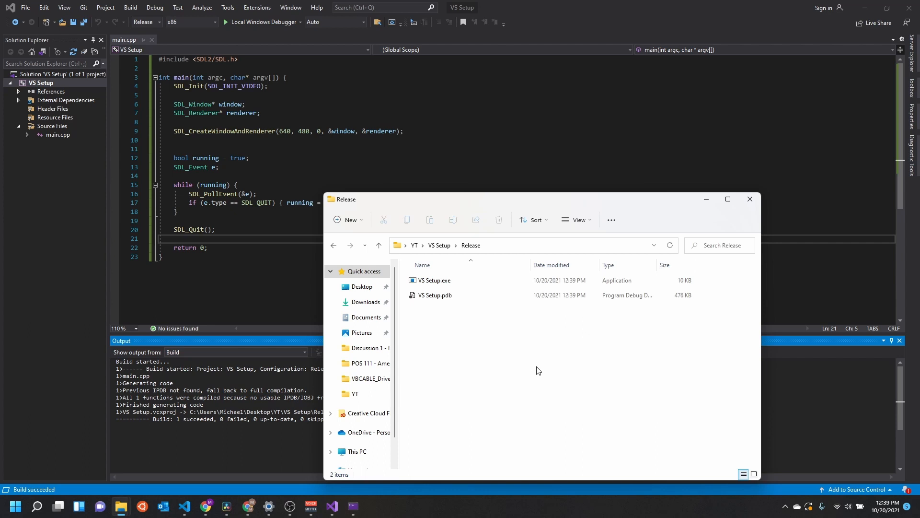
mouse_move(750, 199)
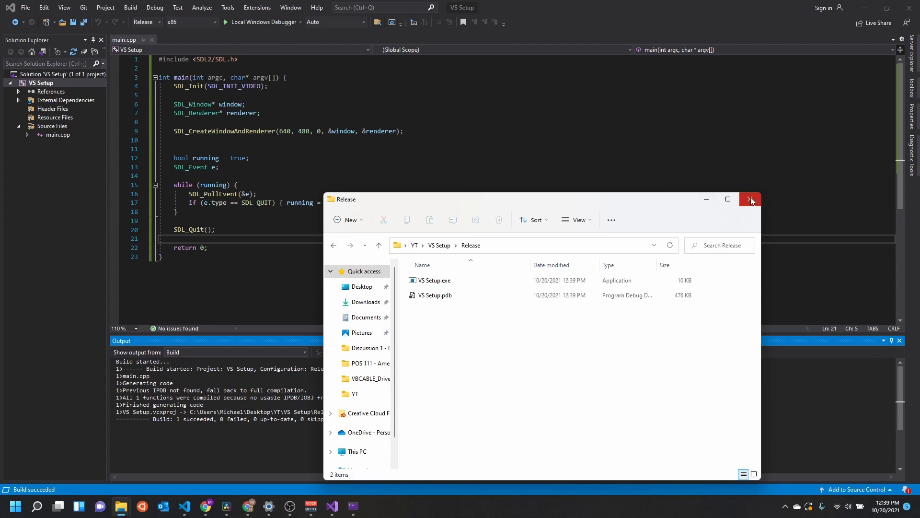
left_click(751, 200)
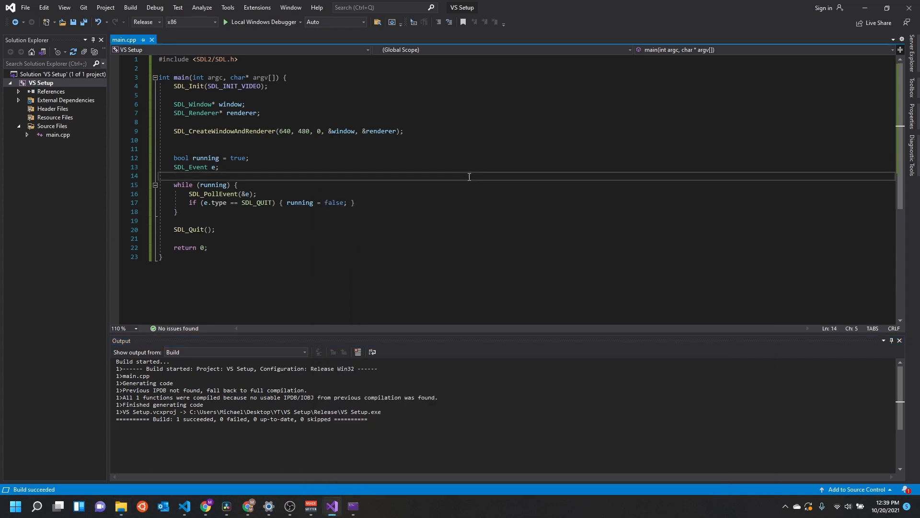